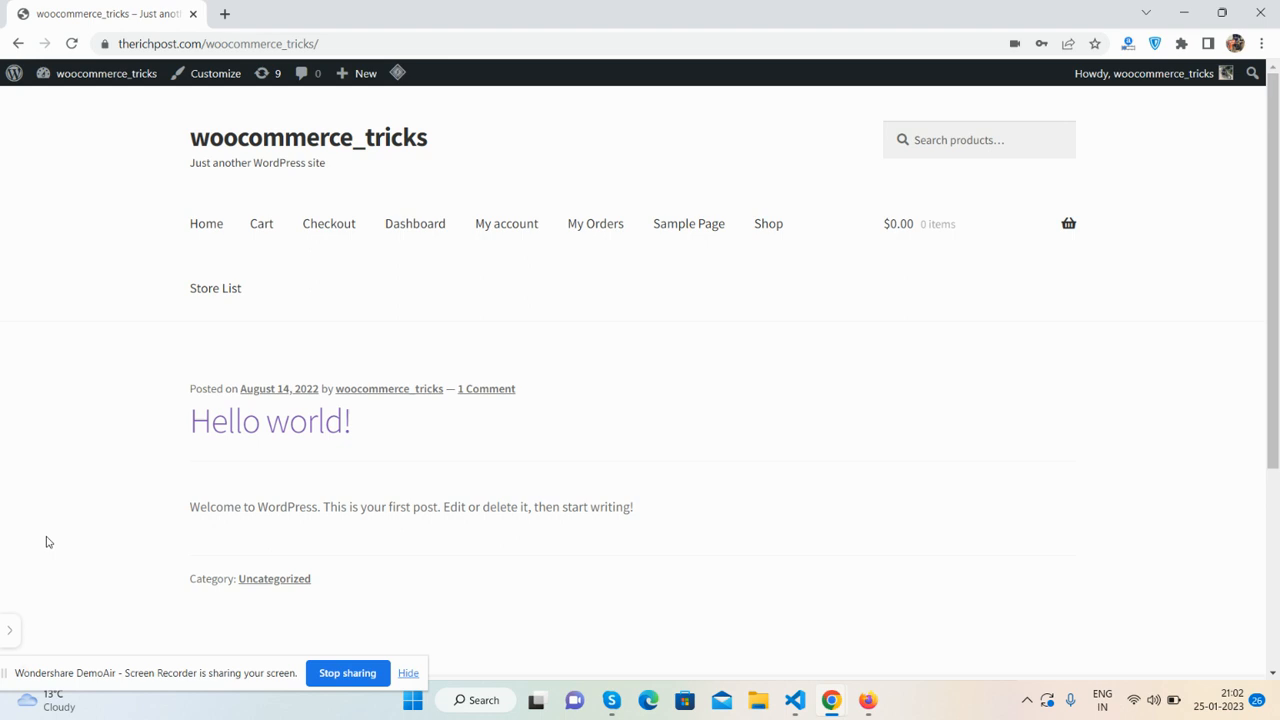
mouse_move(62, 370)
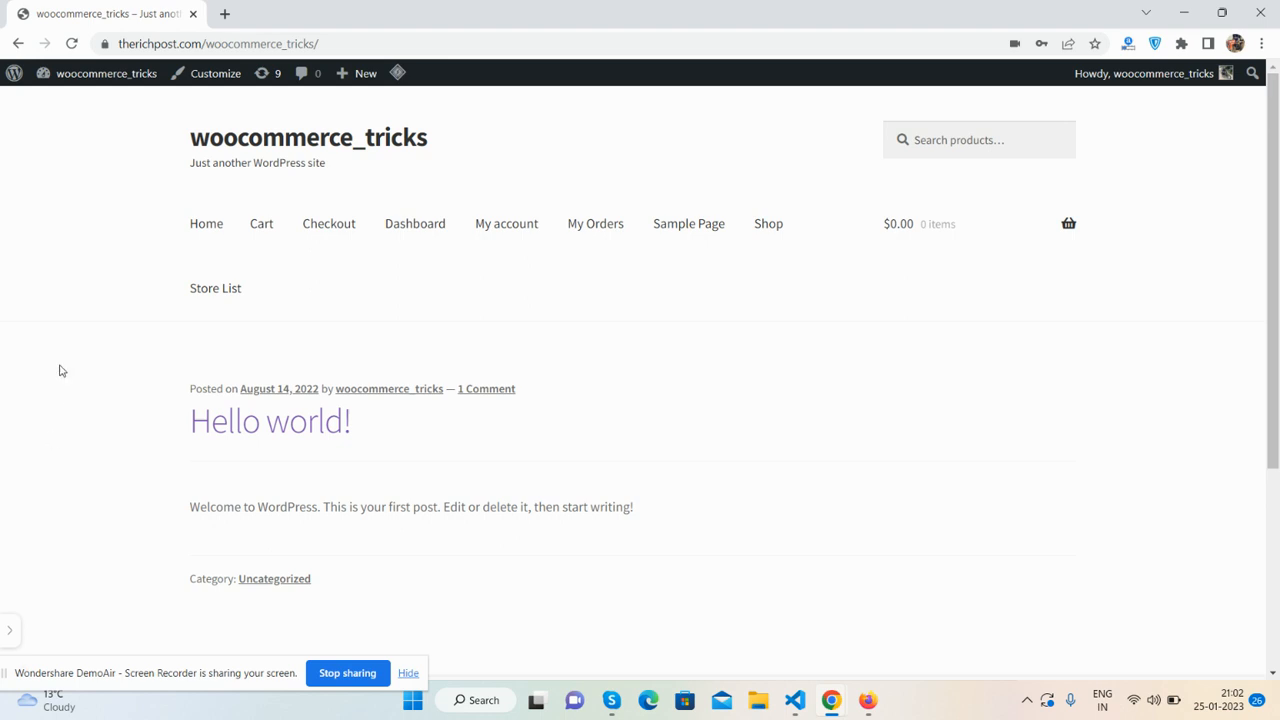
mouse_move(78, 348)
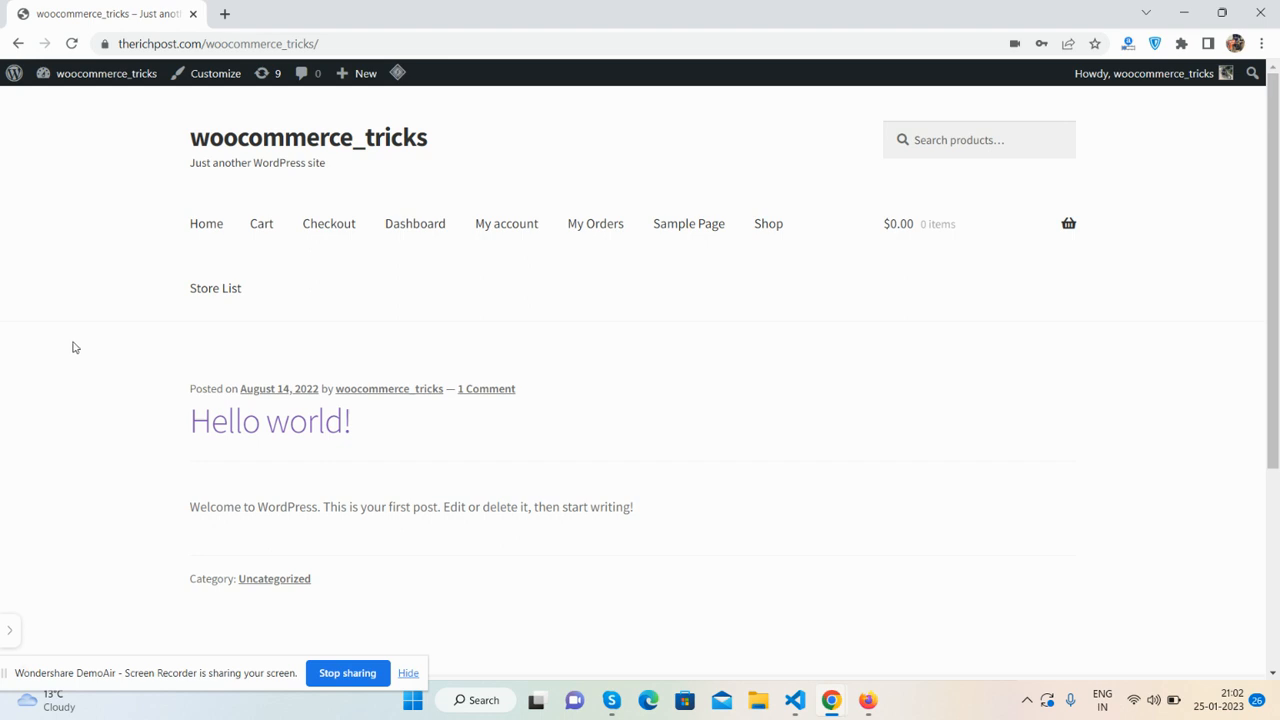
mouse_move(750, 239)
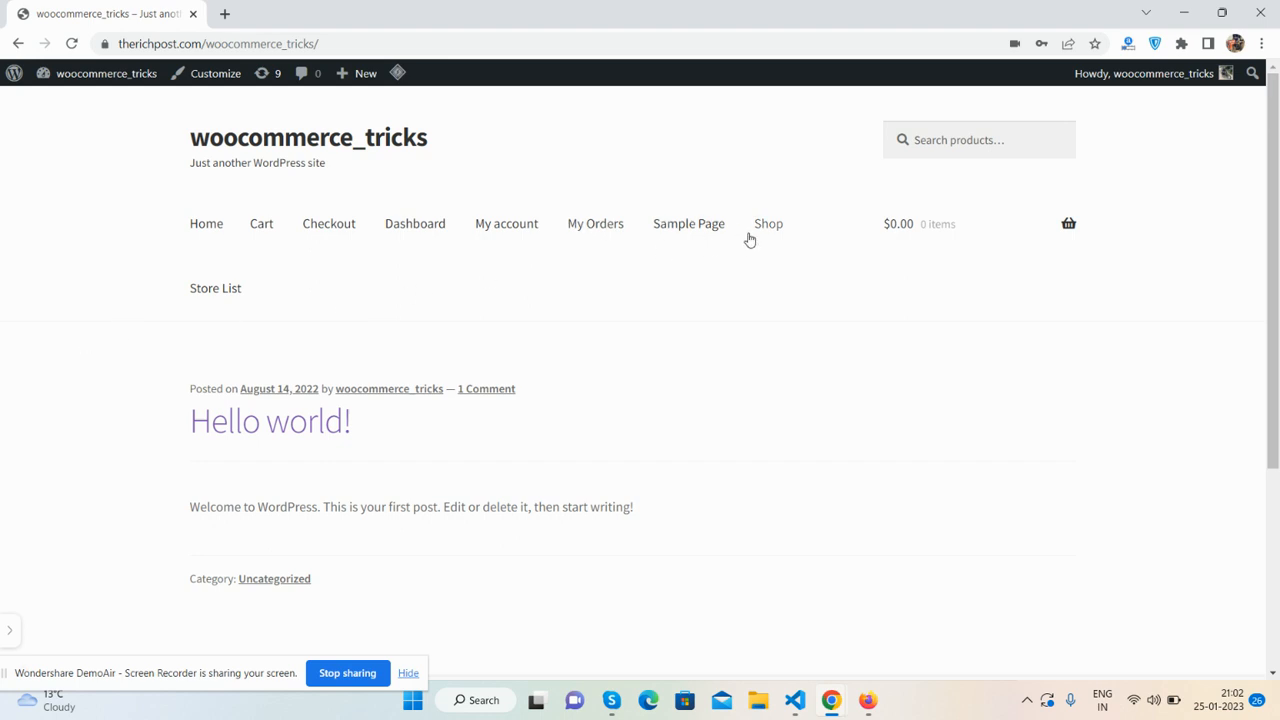
Add the $100.00 Global Product to the cart from the Shop page.
left_click(768, 223)
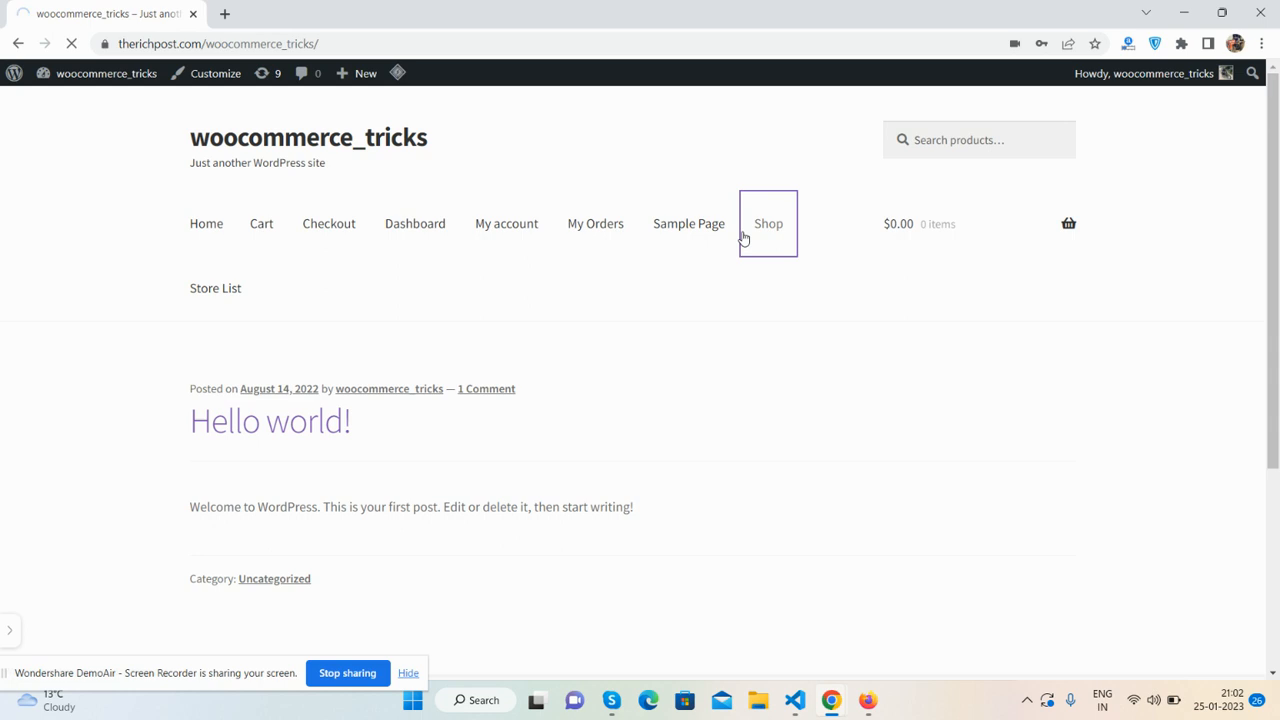
left_click(768, 223)
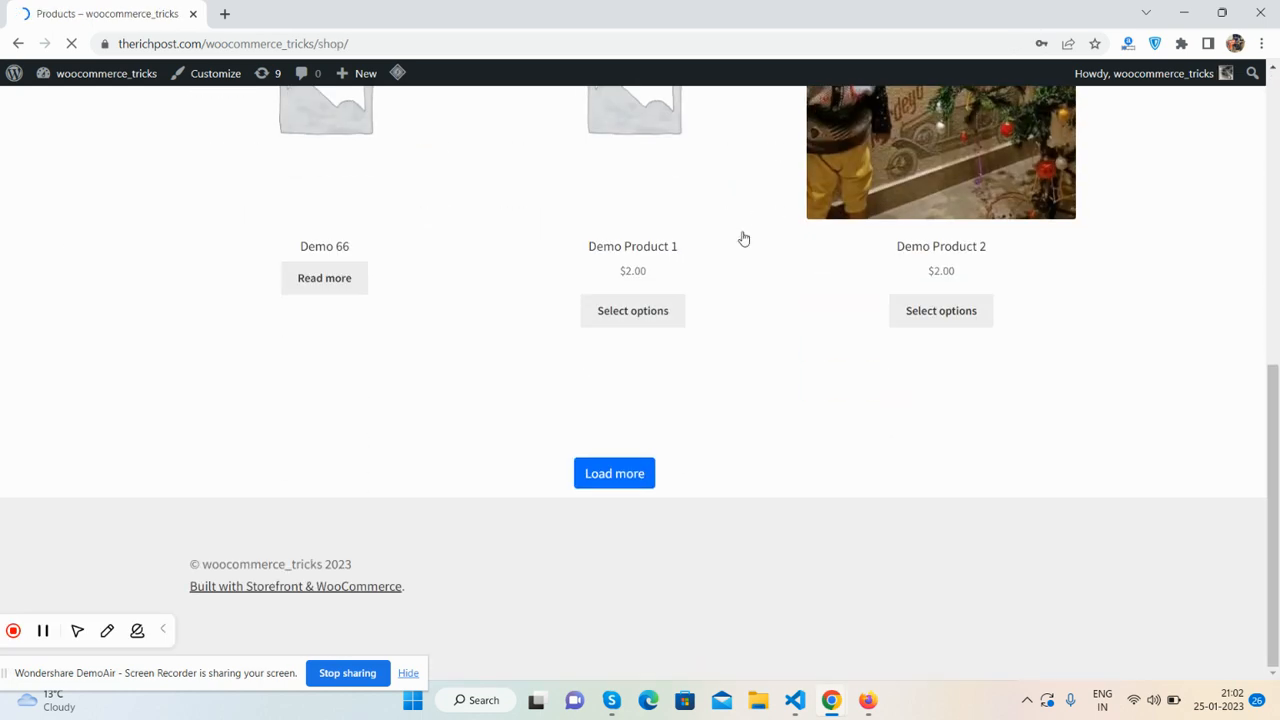
left_click(614, 473)
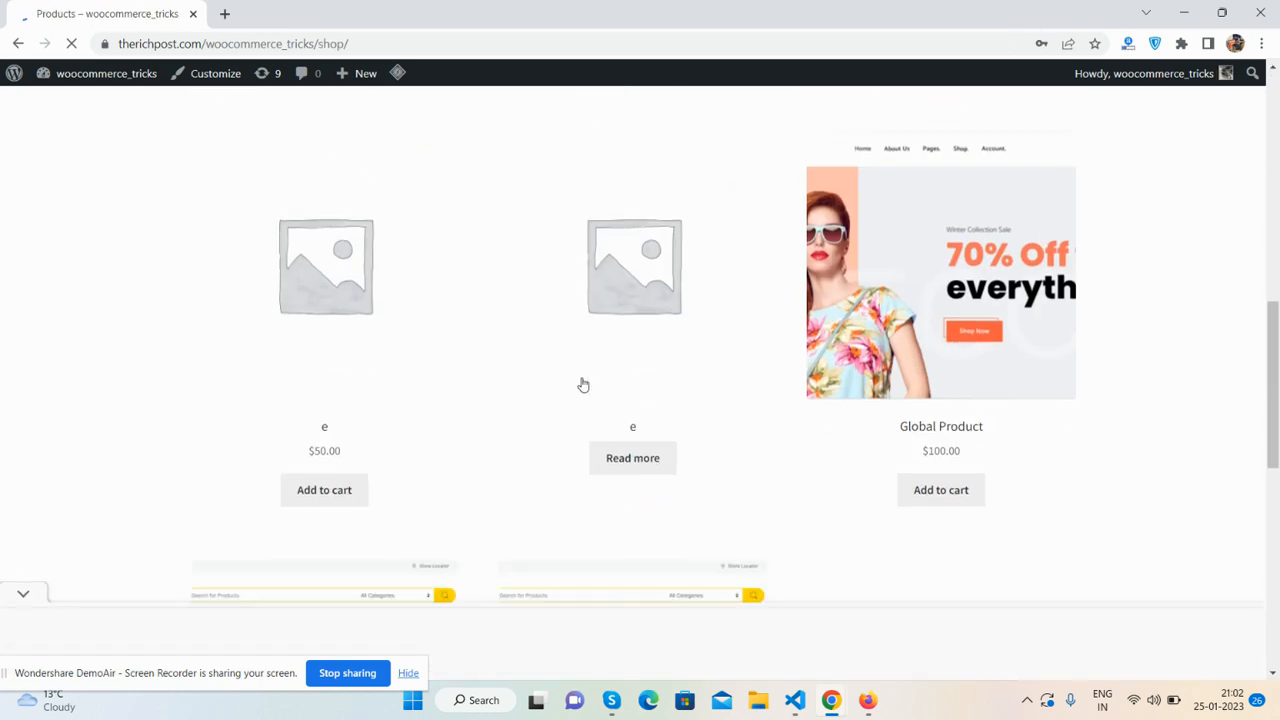
left_click(940, 489)
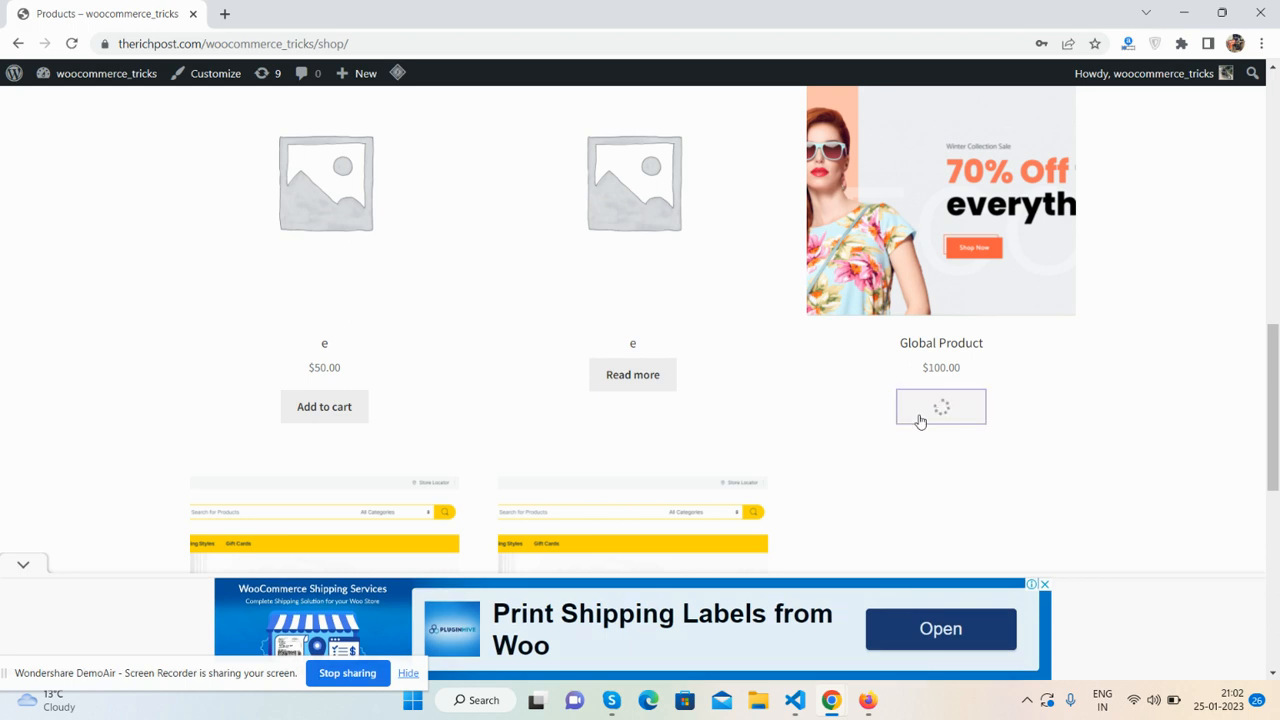
View the cart, totalling $110.00 with flat-rate shipping.
left_click(940, 406)
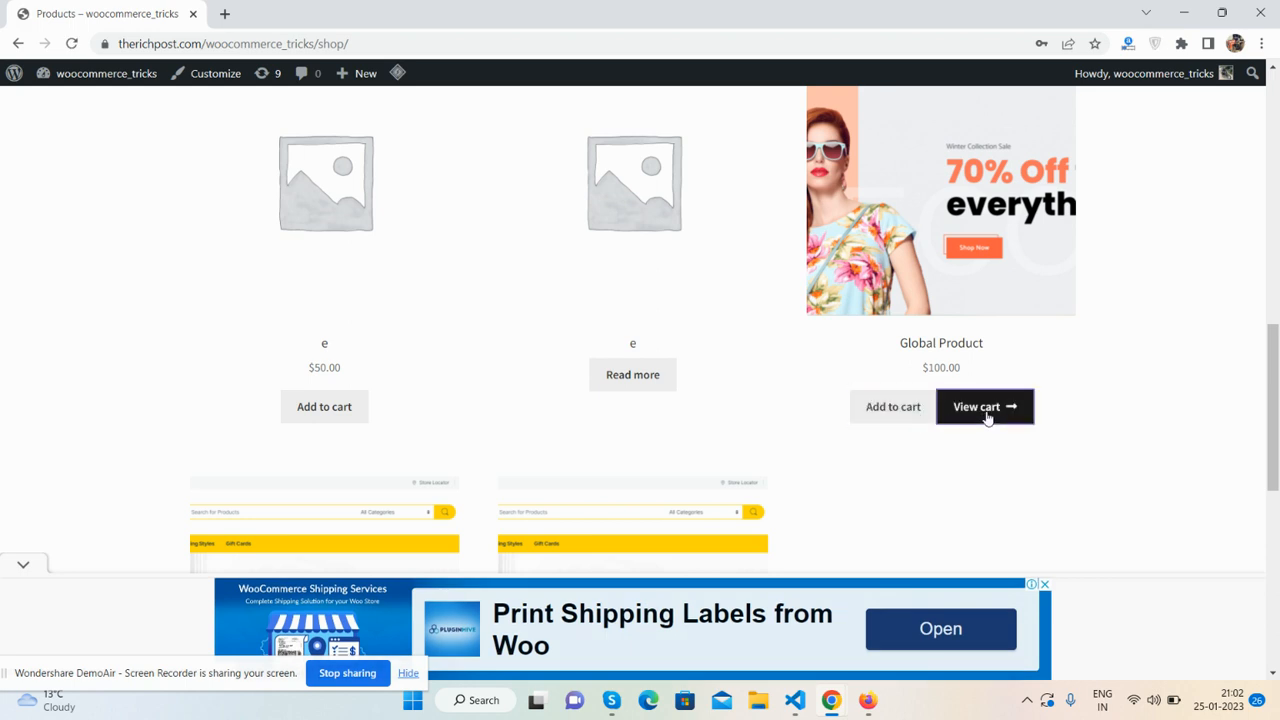
left_click(985, 406)
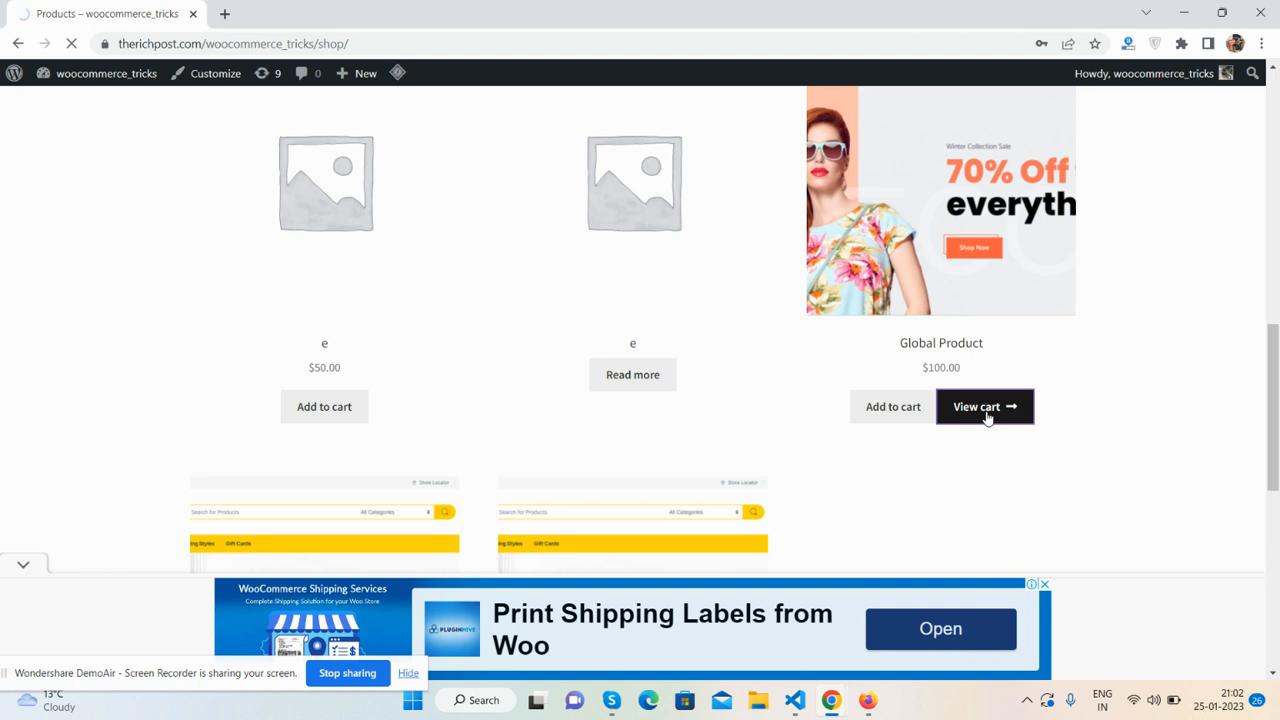
left_click(984, 406)
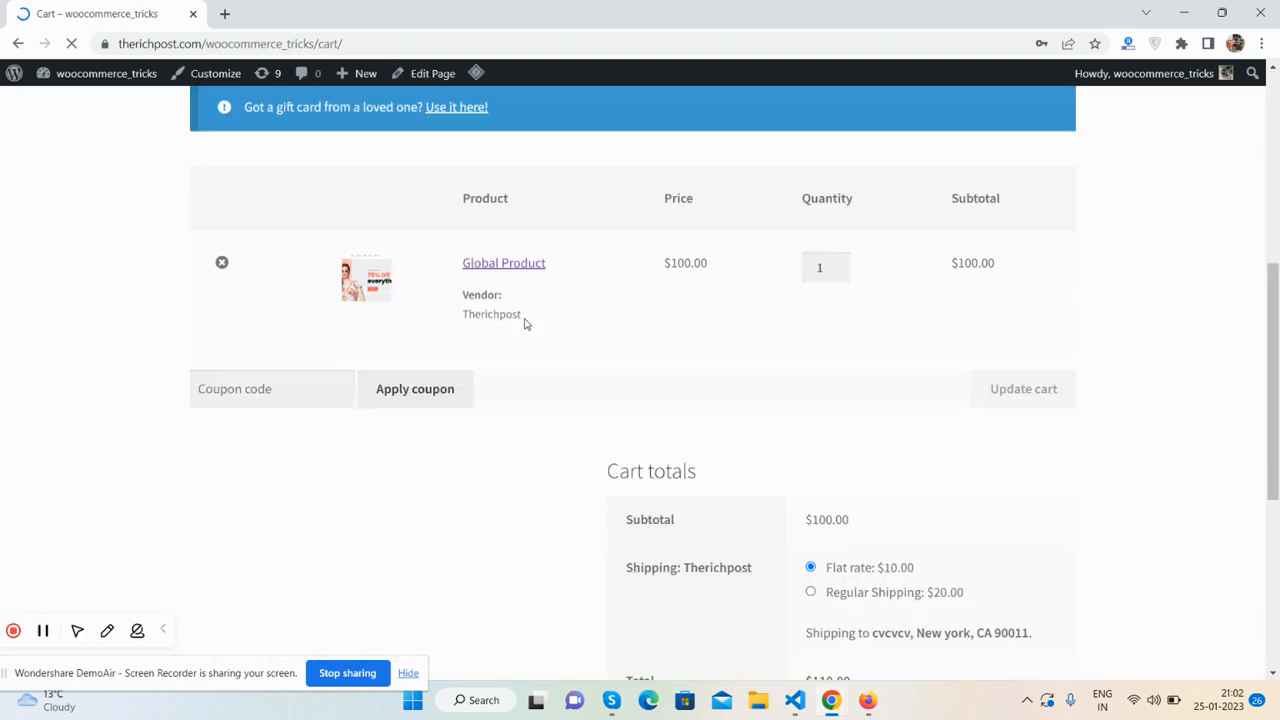
scroll("down", 3)
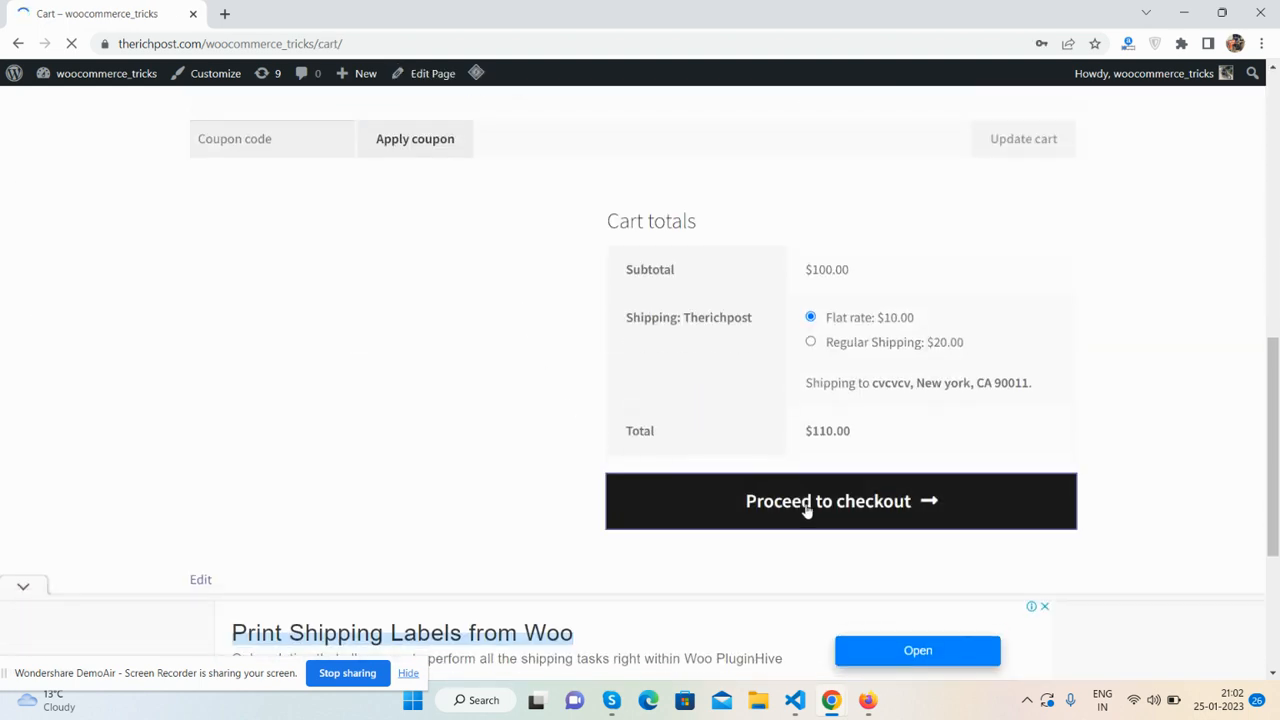
Go to checkout and view the prefilled billing details and empty Delivery/Collection Date fields.
left_click(828, 501)
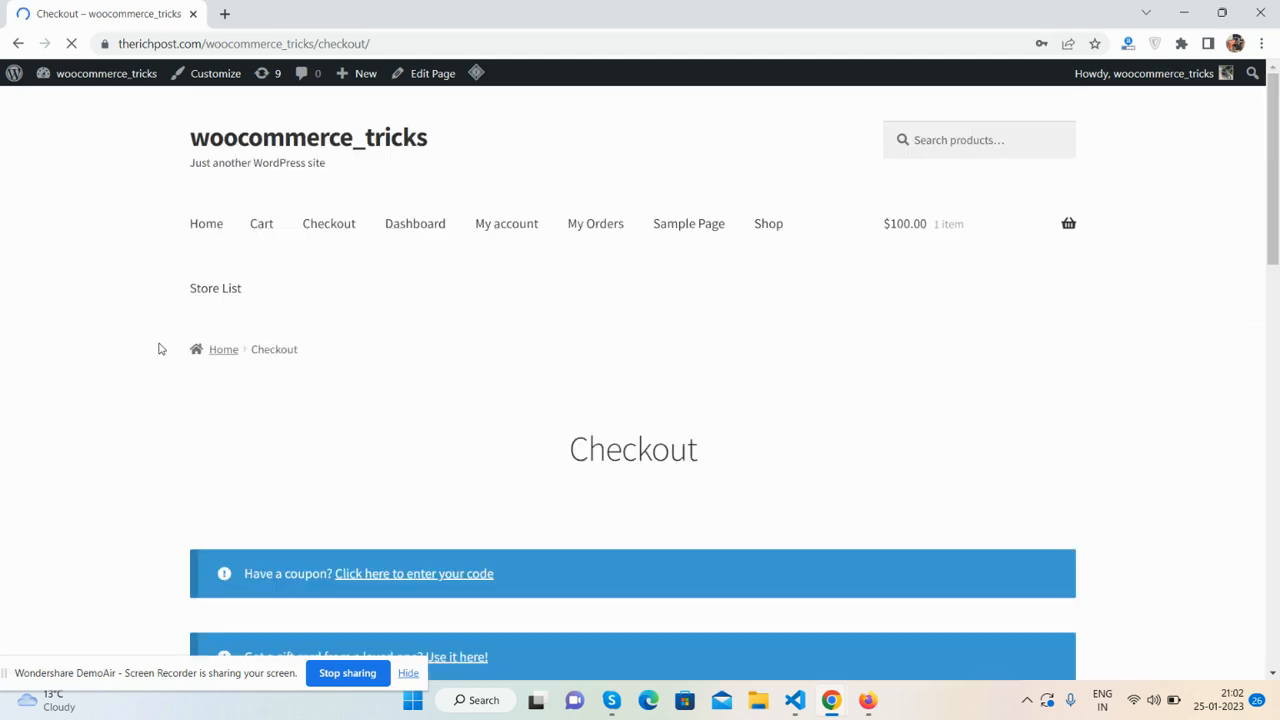
scroll("down", 3)
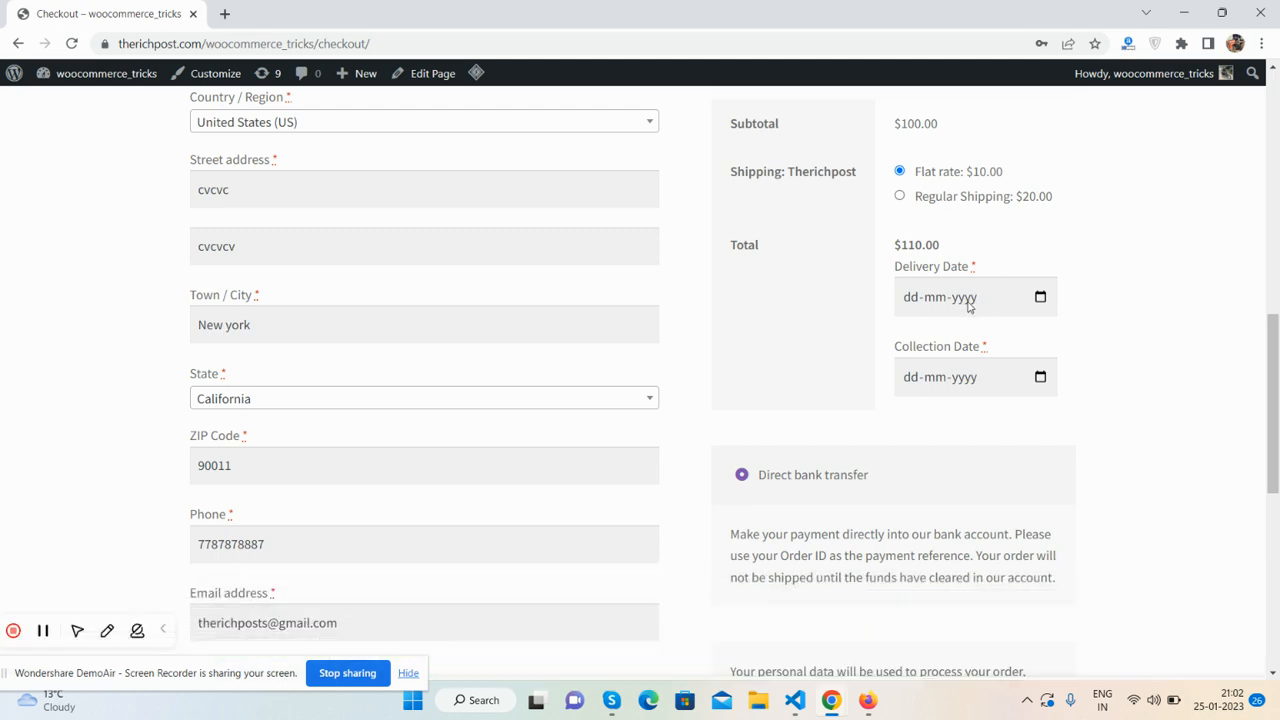
mouse_move(925, 336)
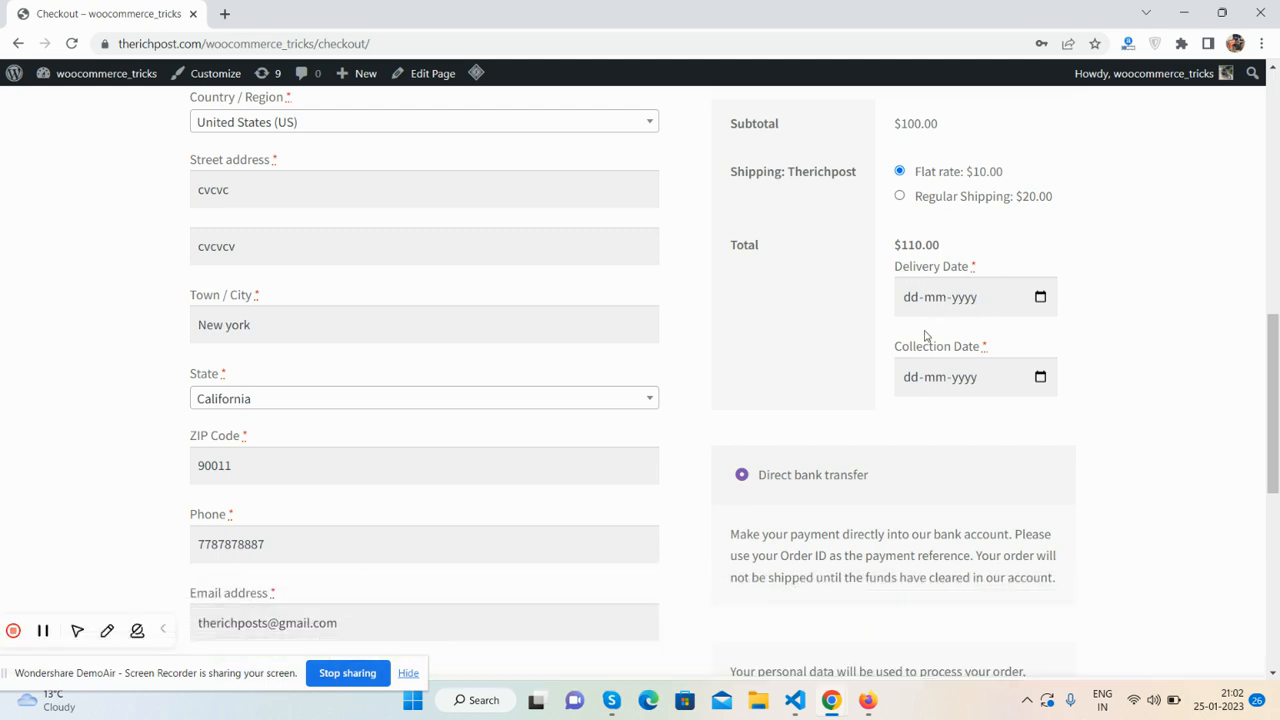
mouse_move(976, 361)
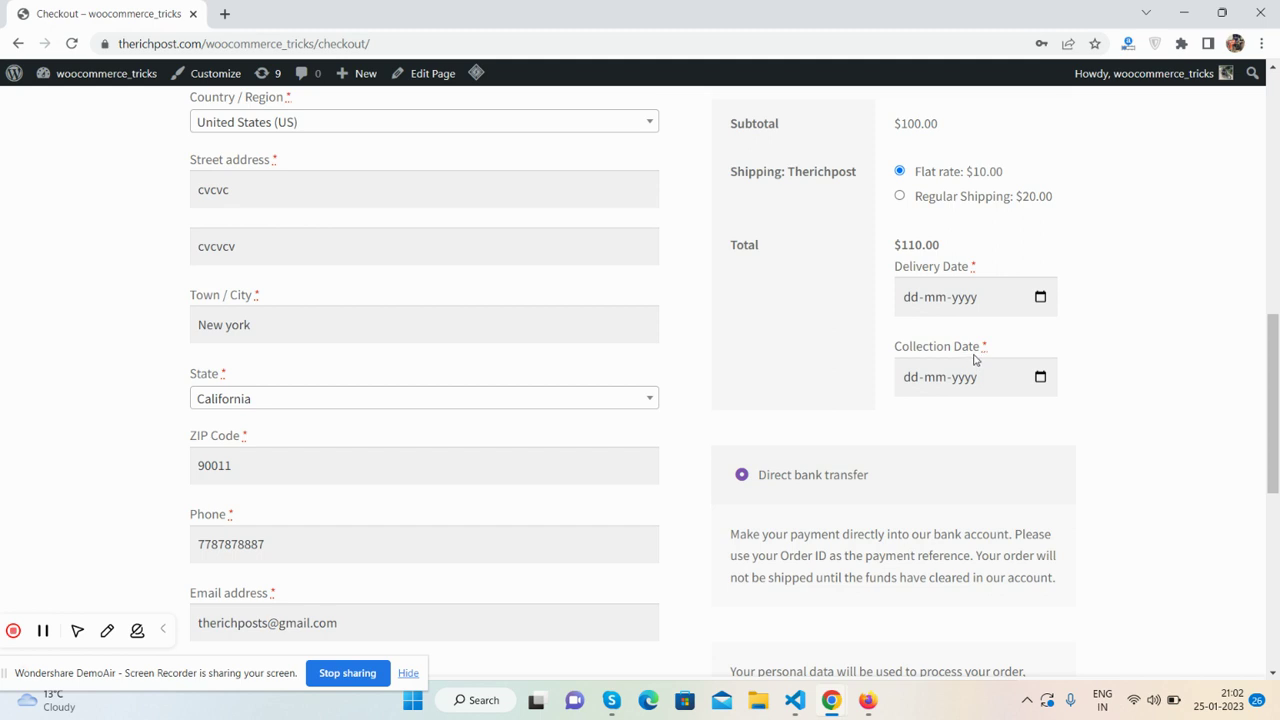
Pick delivery date 27-01-2023 and collection date 29-01-2023 from the checkout calendars.
left_click(1040, 296)
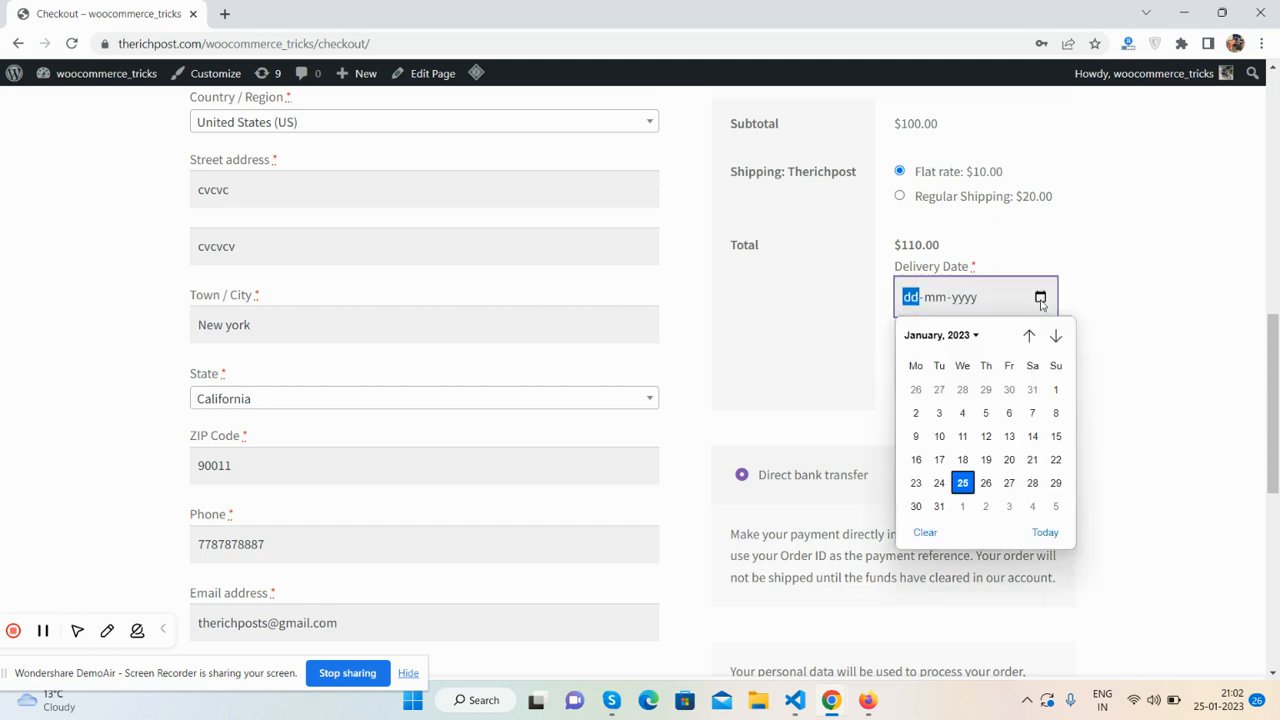
mouse_move(1013, 360)
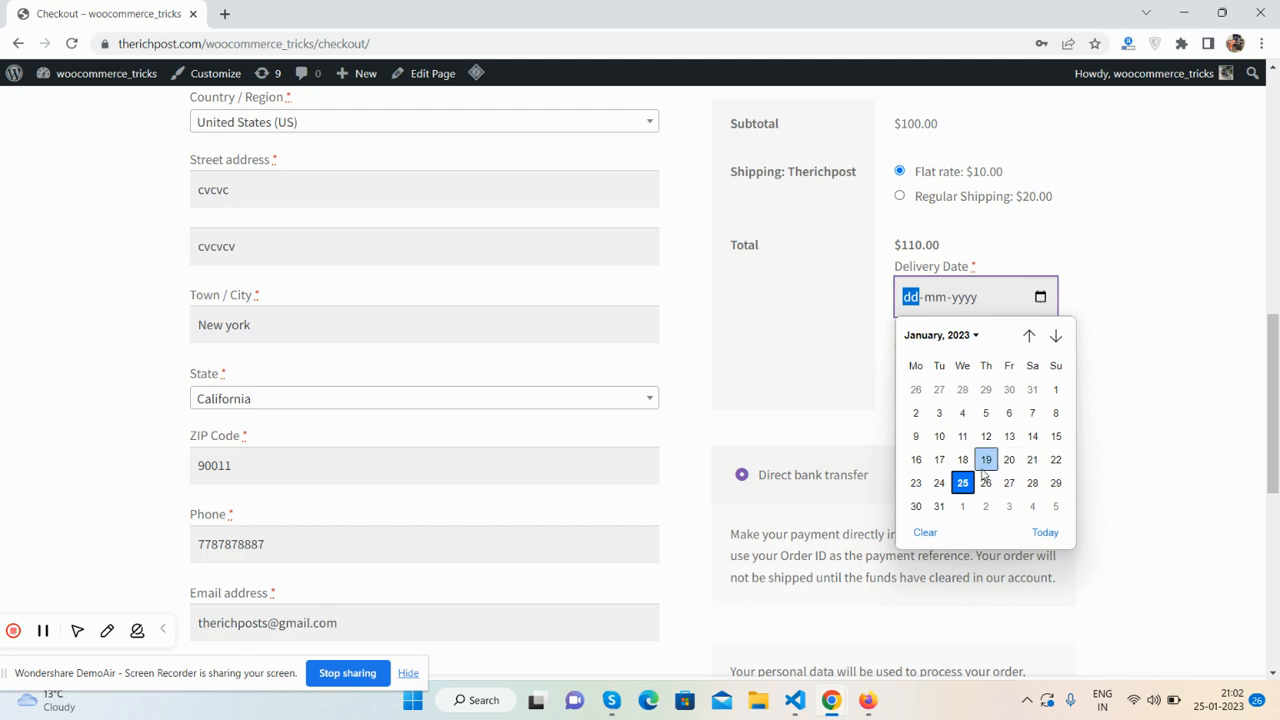
left_click(1009, 482)
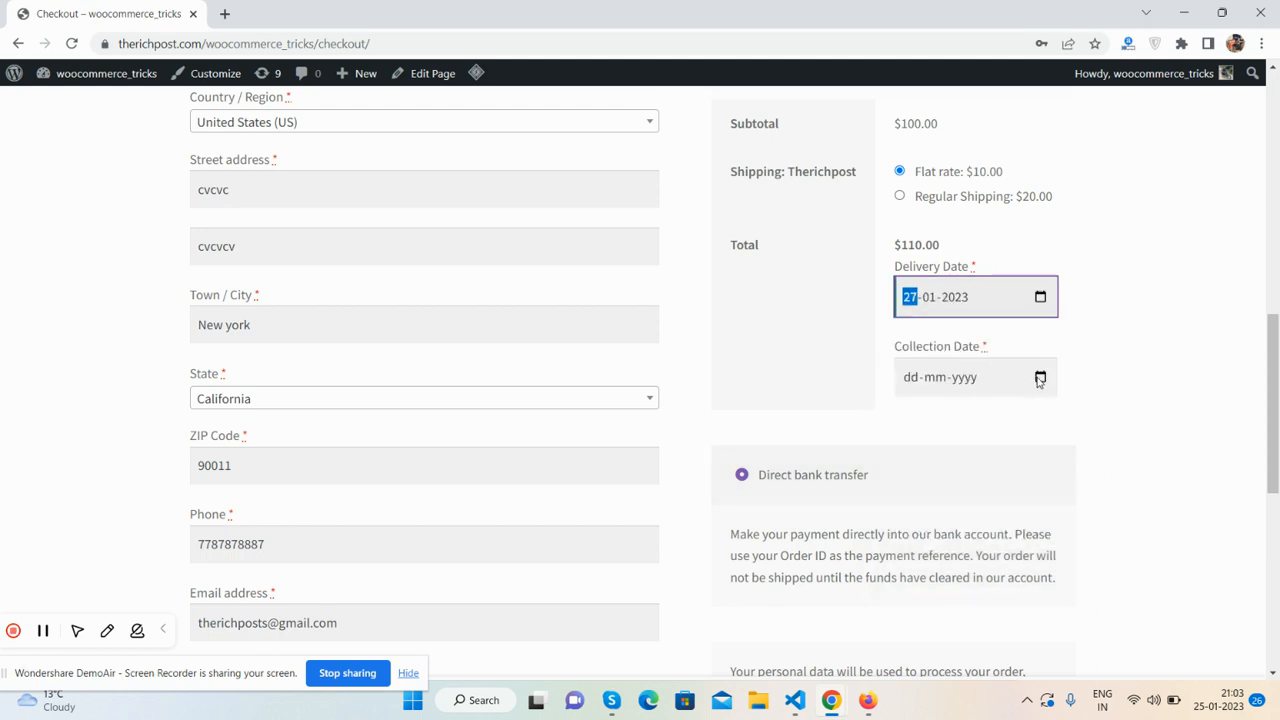
left_click(1040, 377)
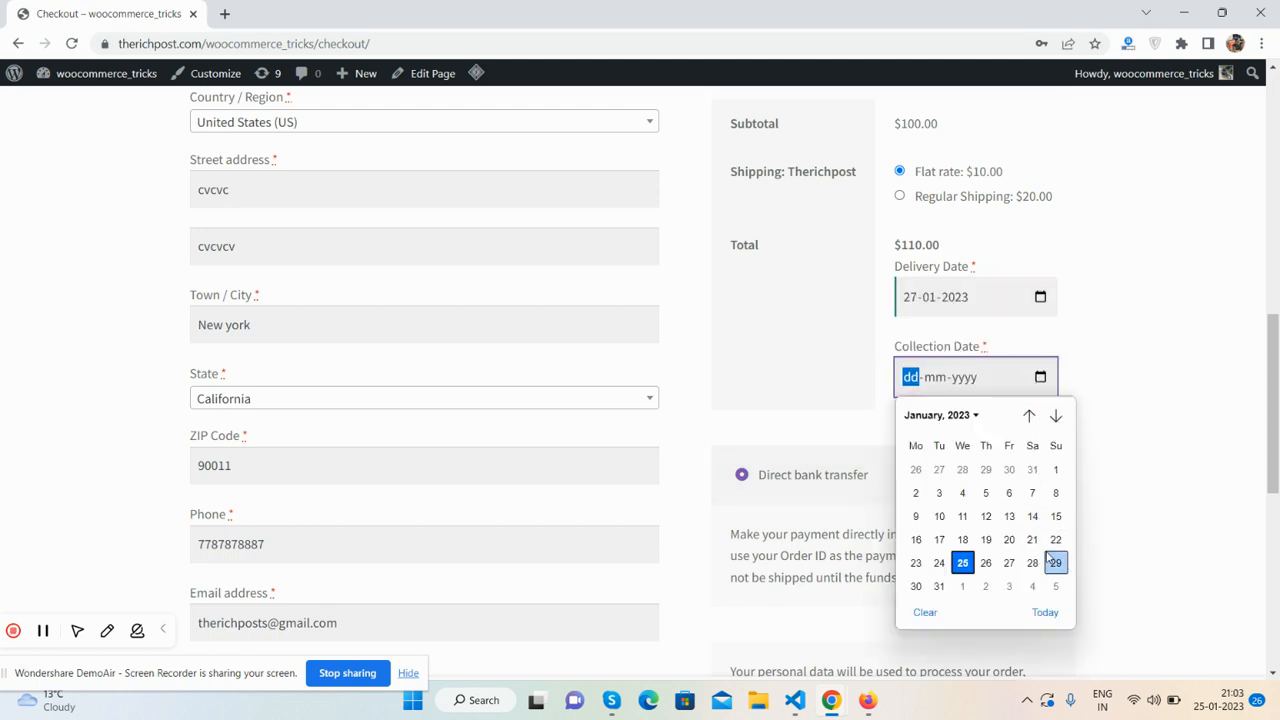
left_click(1055, 562)
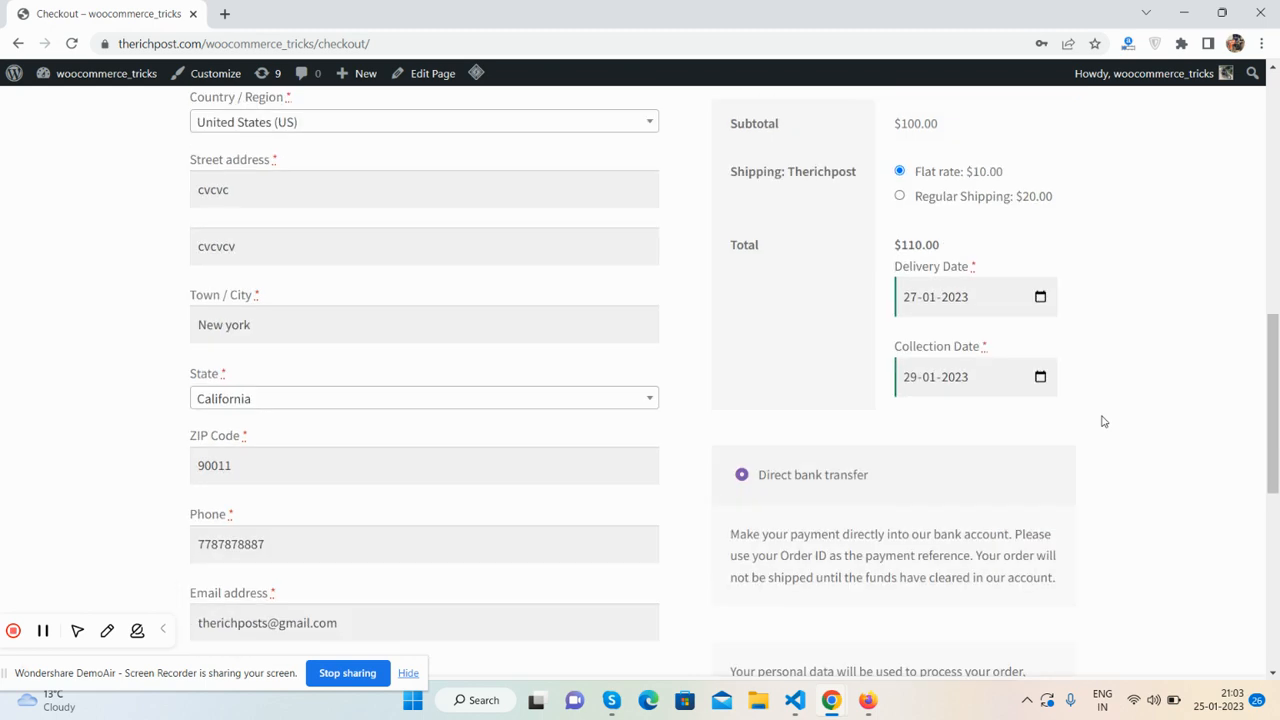
scroll("down", 3)
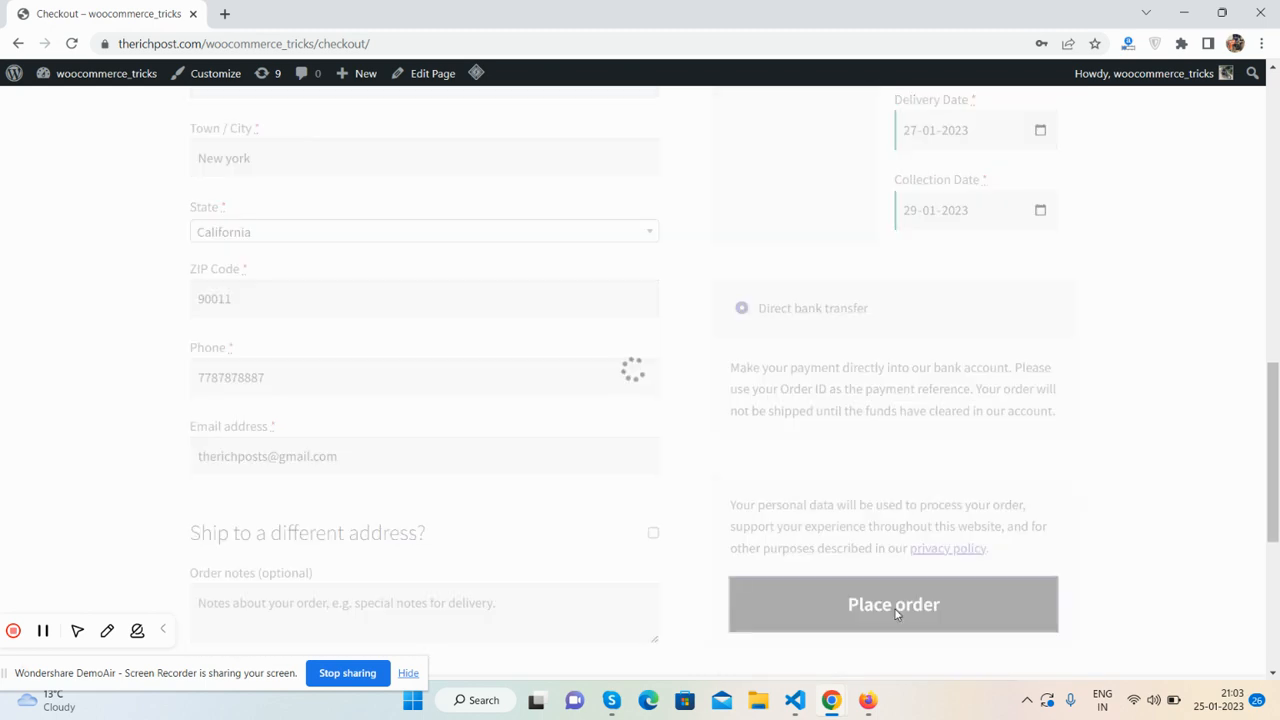
Place order 581 and review delivery date 2023-01-27 and collection date 2023-01-29 on confirmation.
left_click(892, 604)
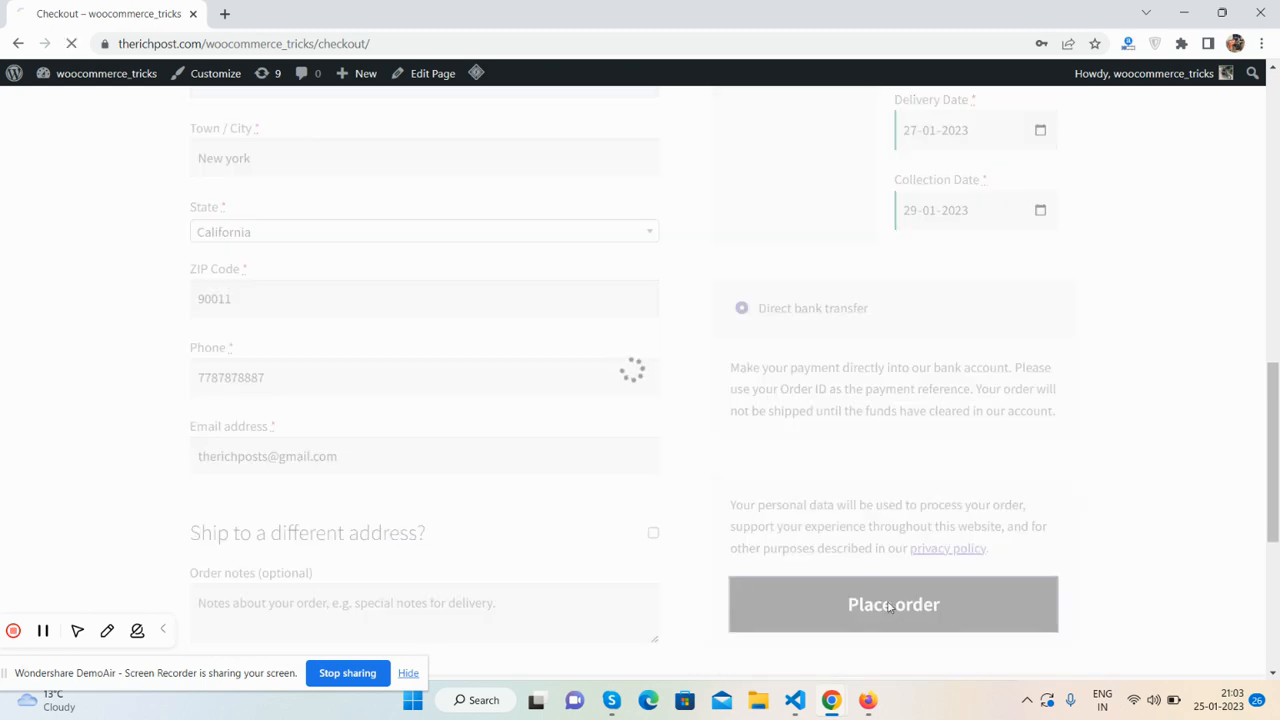
left_click(892, 604)
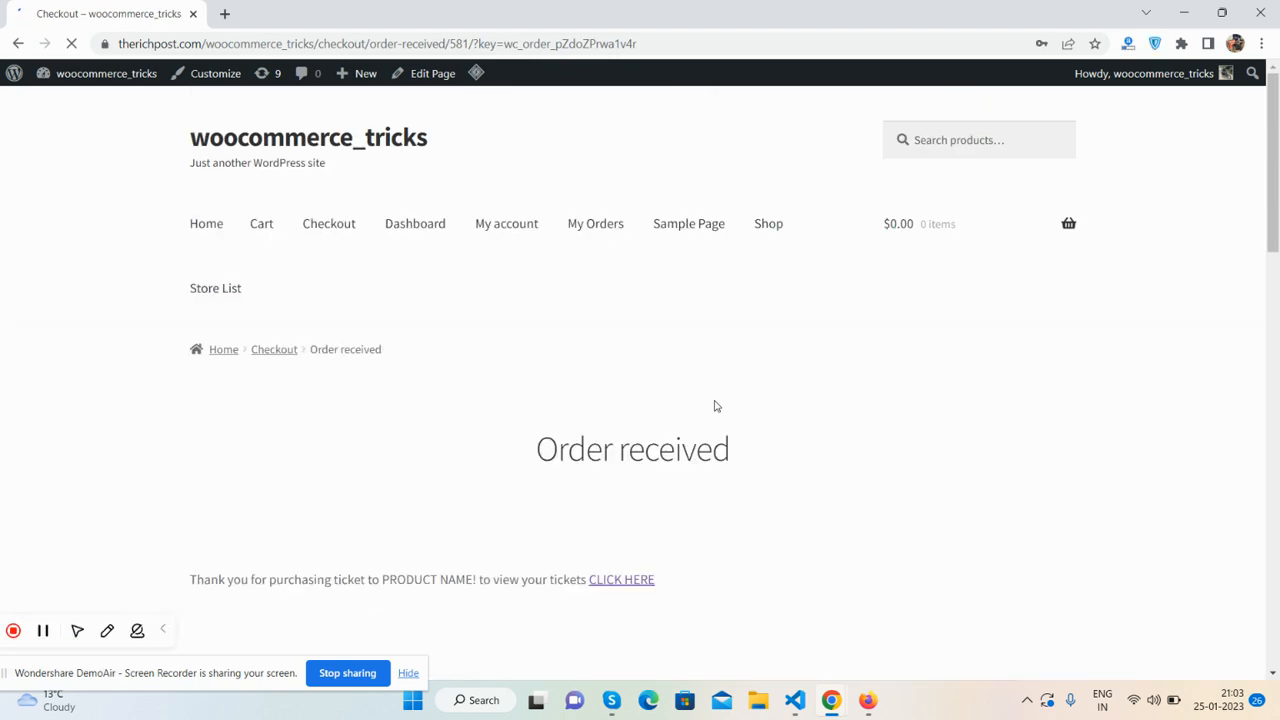
scroll("down", 3)
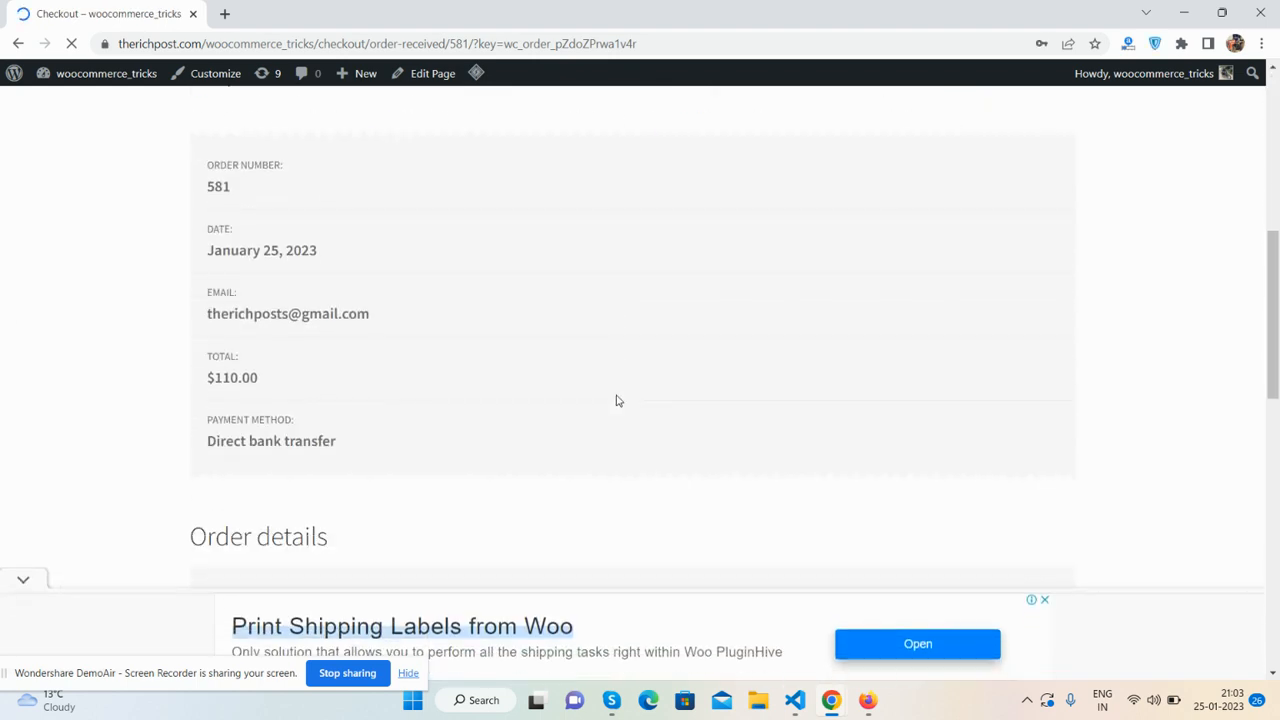
scroll("down", 3)
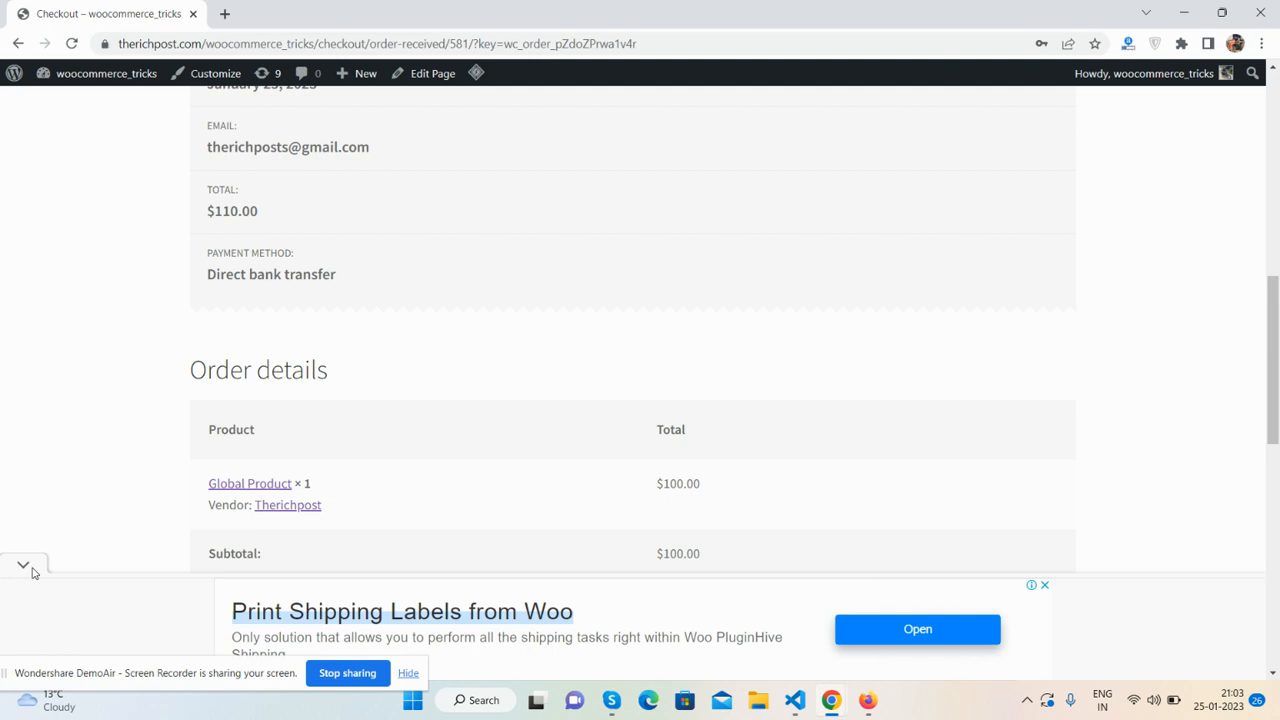
scroll("down", 3)
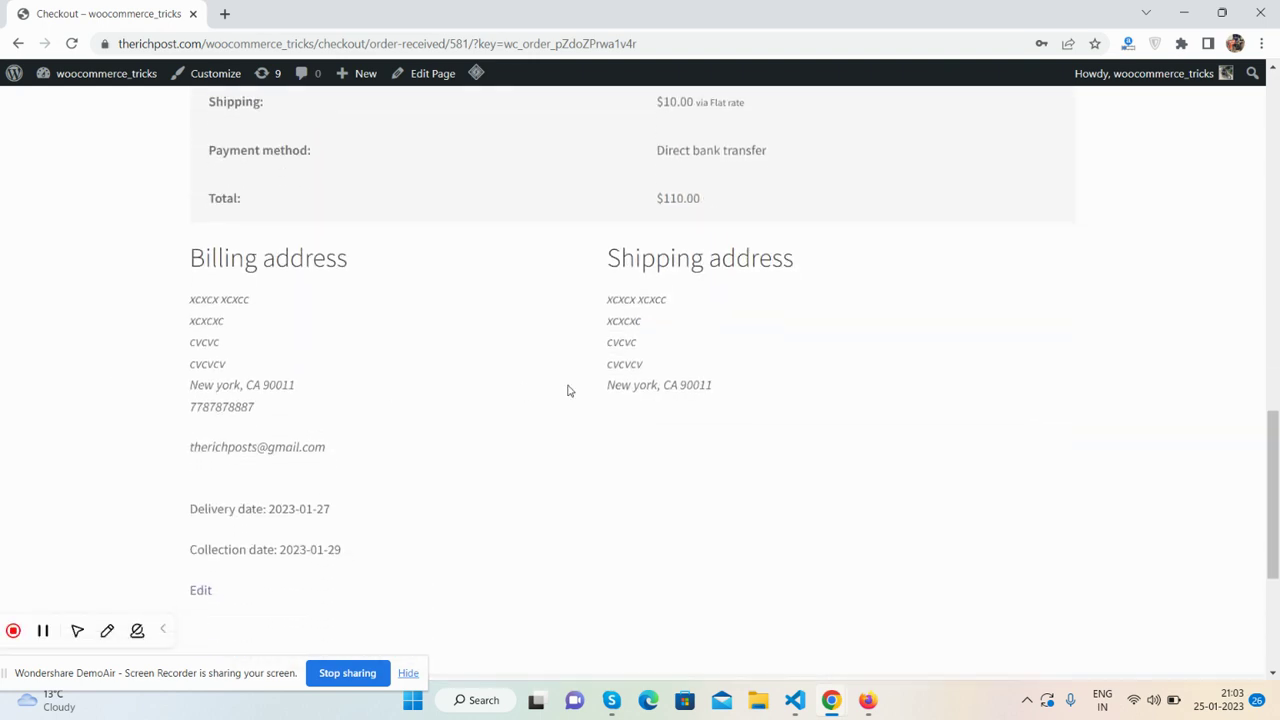
scroll("down", 3)
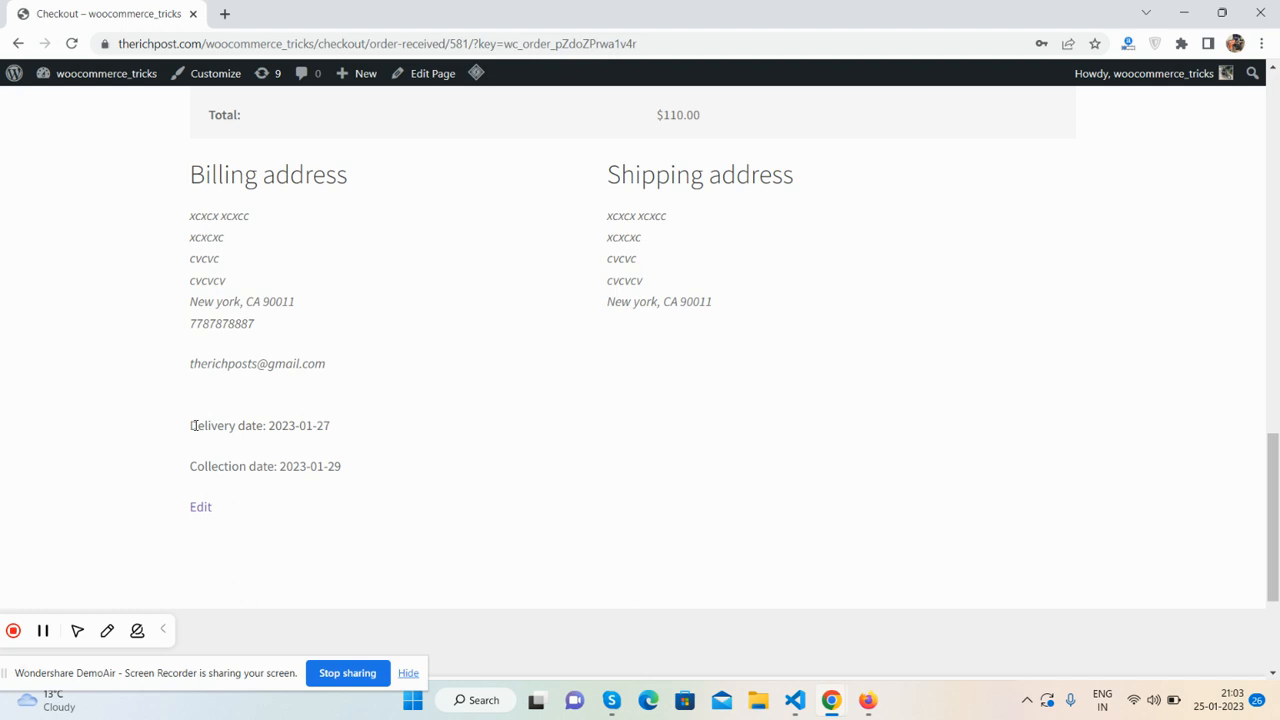
left_click(106, 73)
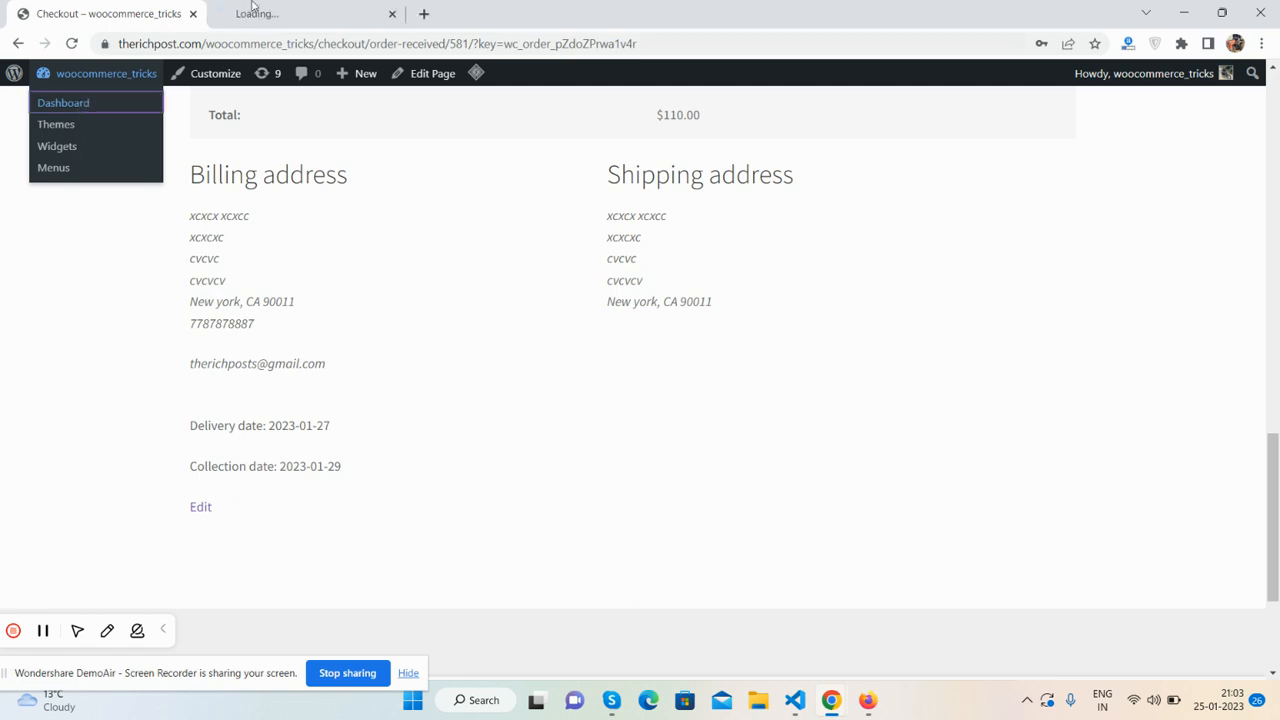
In a new tab, open the WooCommerce admin Orders list showing #581 on hold.
left_click(63, 102)
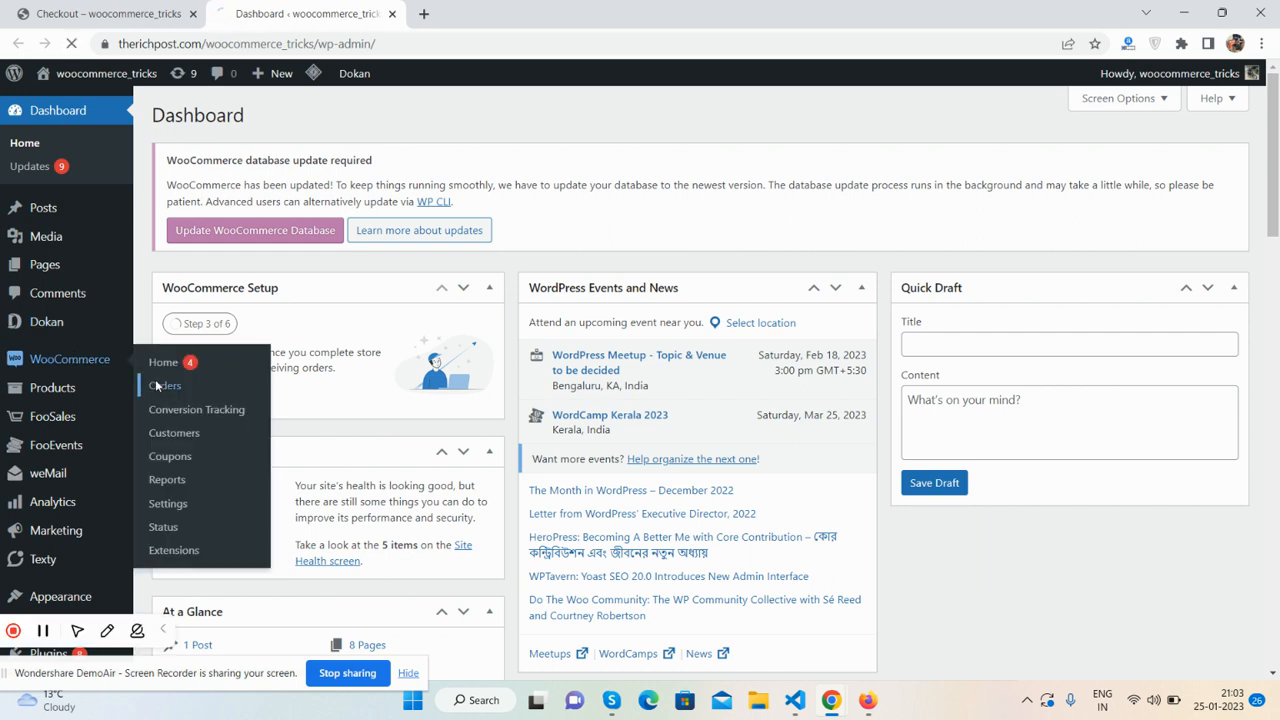
left_click(165, 385)
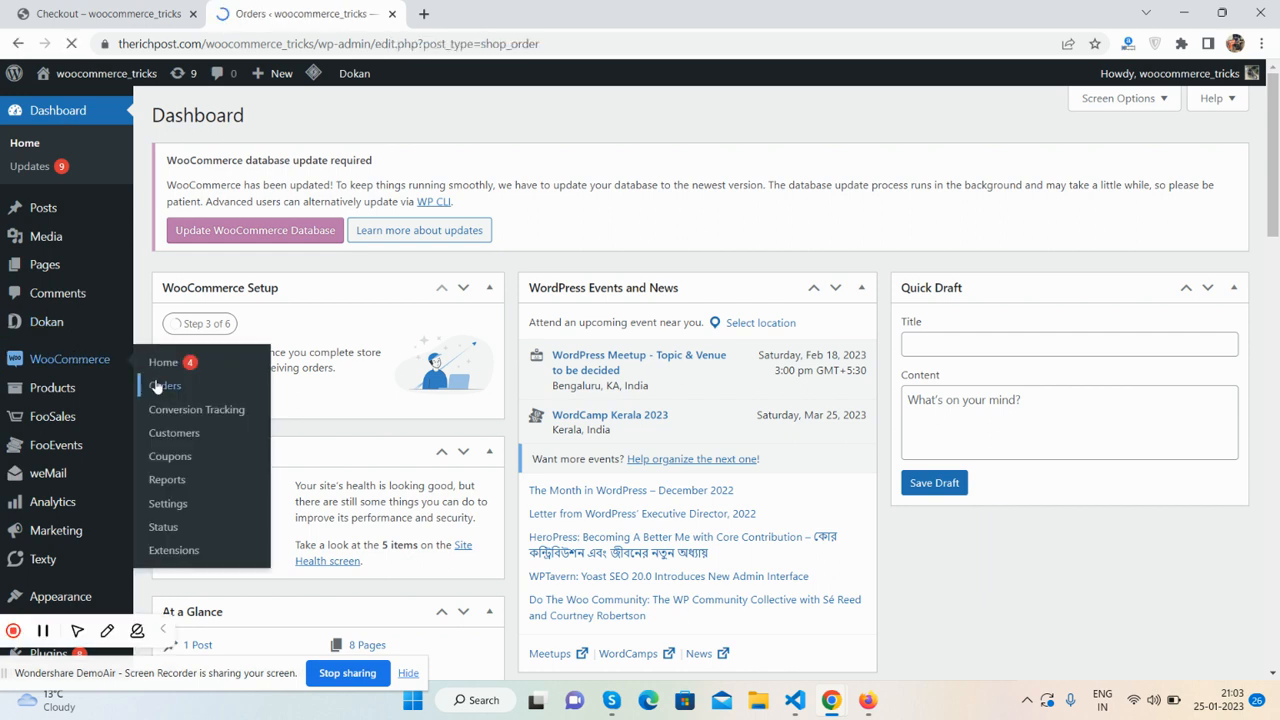
left_click(166, 385)
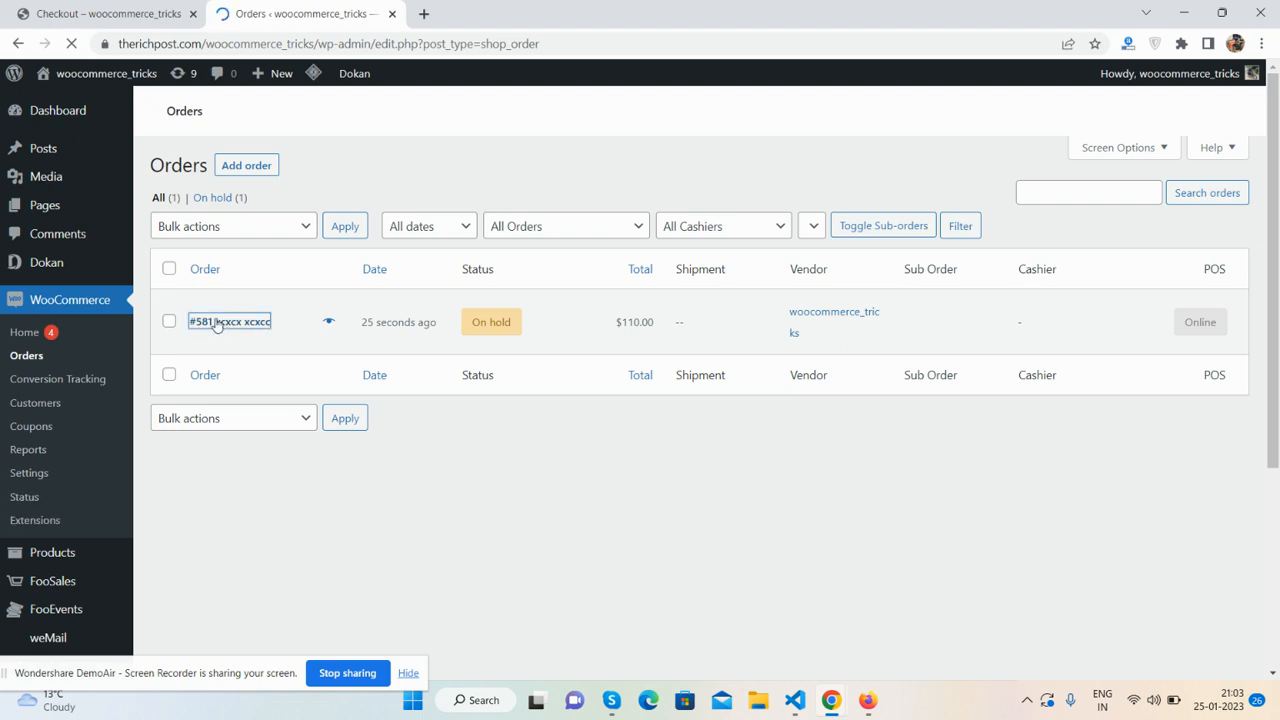
Open order #581 and check custom fields delivery_date 2023-01-27 and collection_date 2023-01-29.
left_click(228, 321)
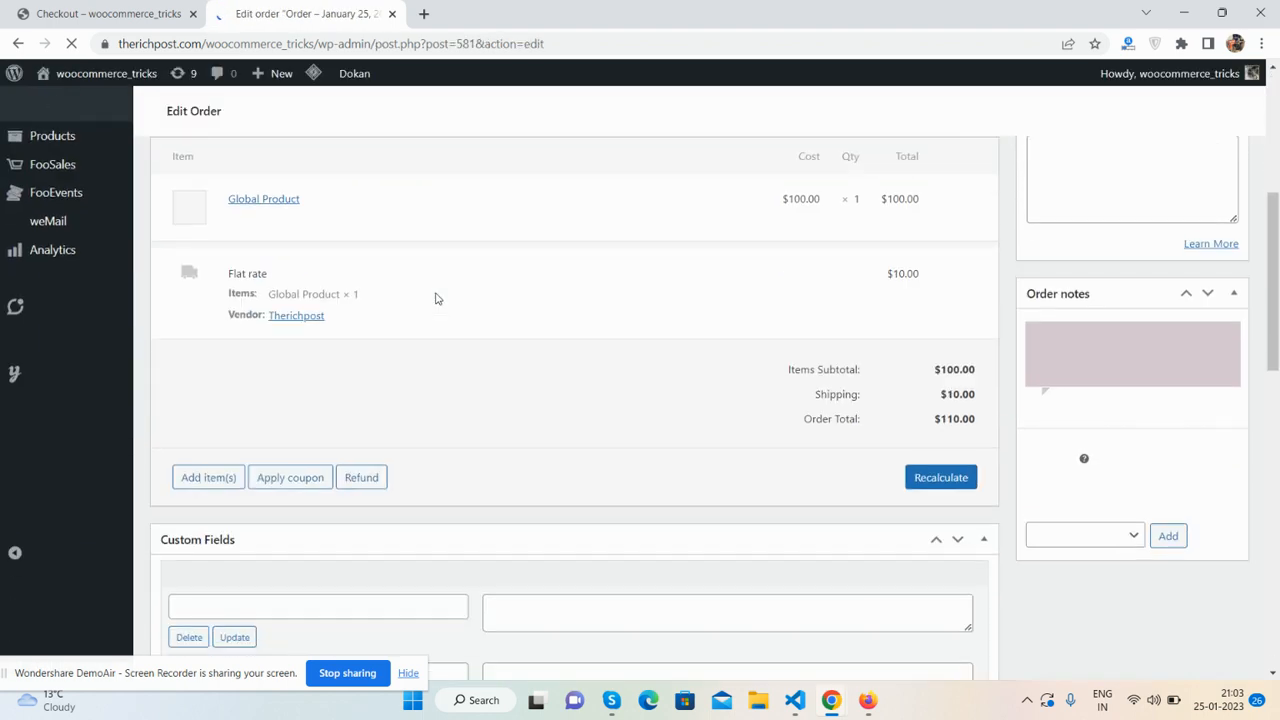
scroll("down", 3)
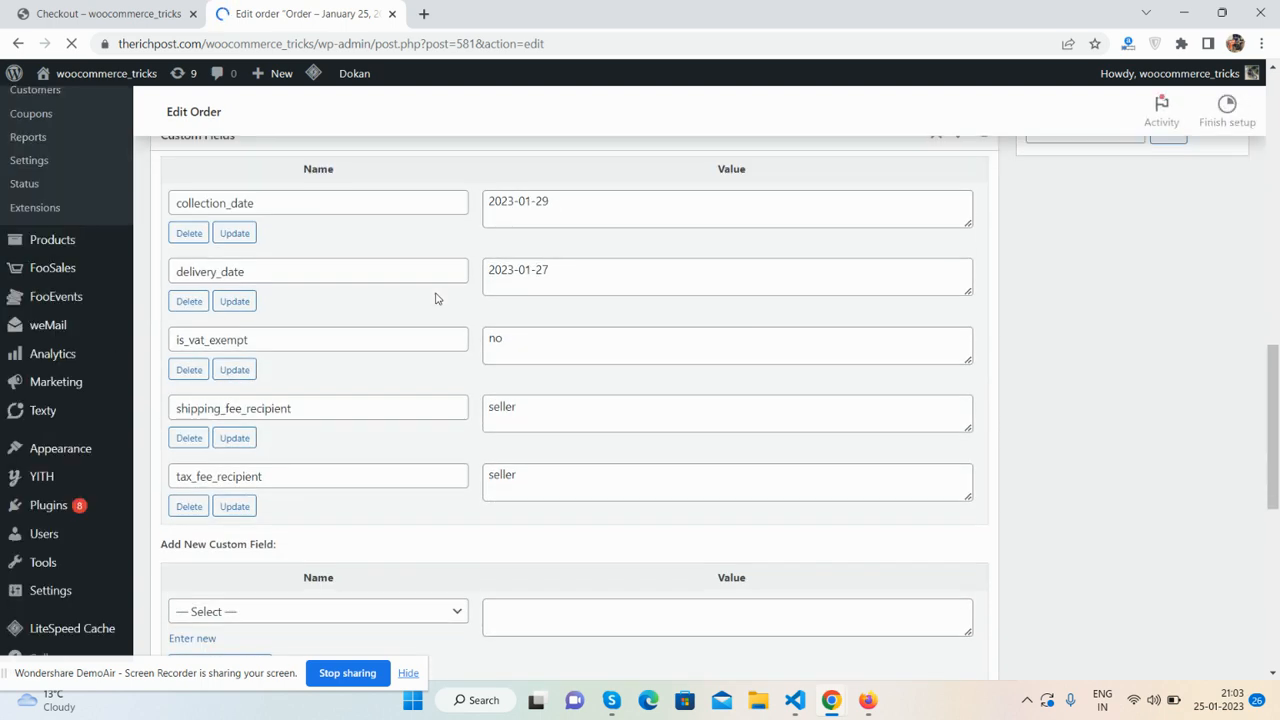
scroll("up", 3)
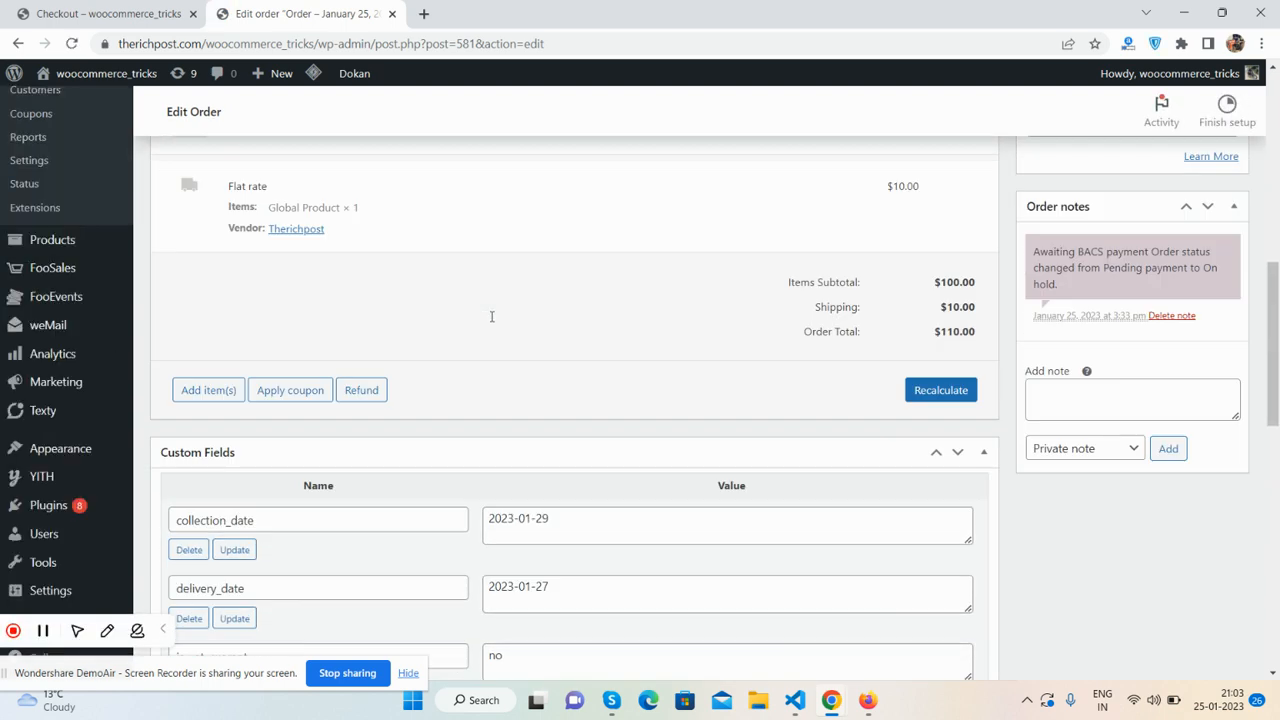
scroll("up", 3)
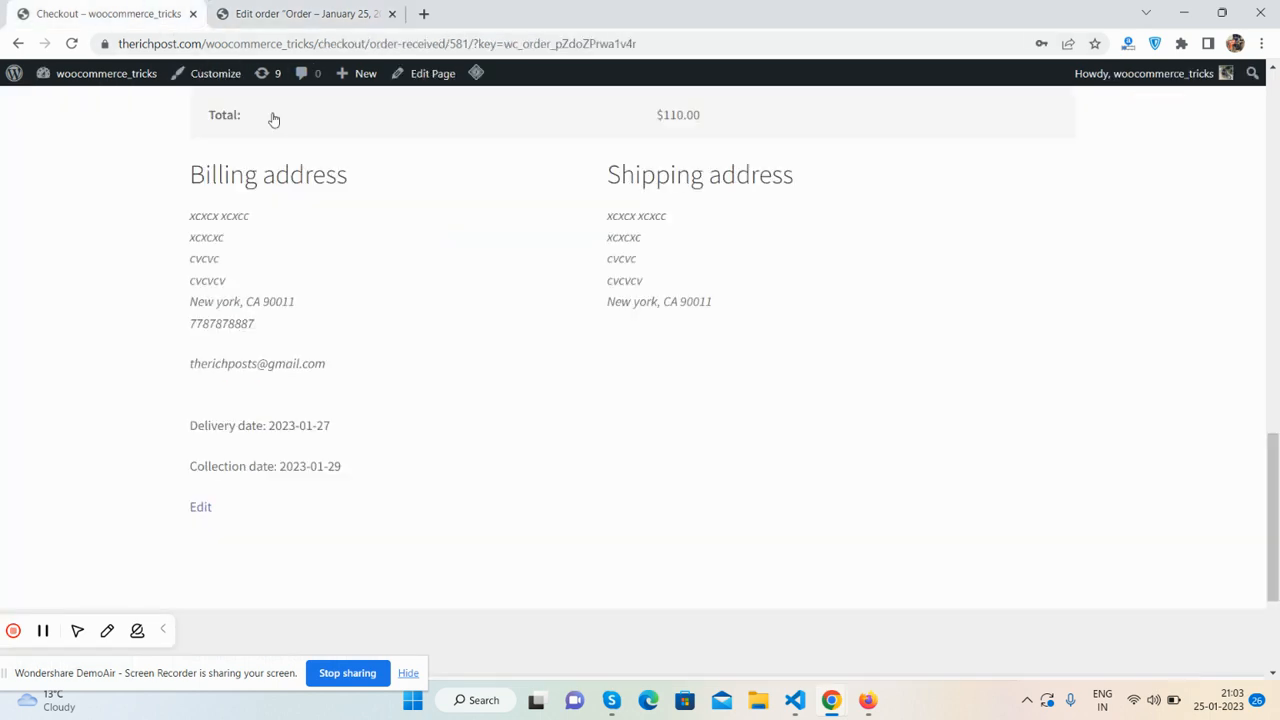
scroll("up", 3)
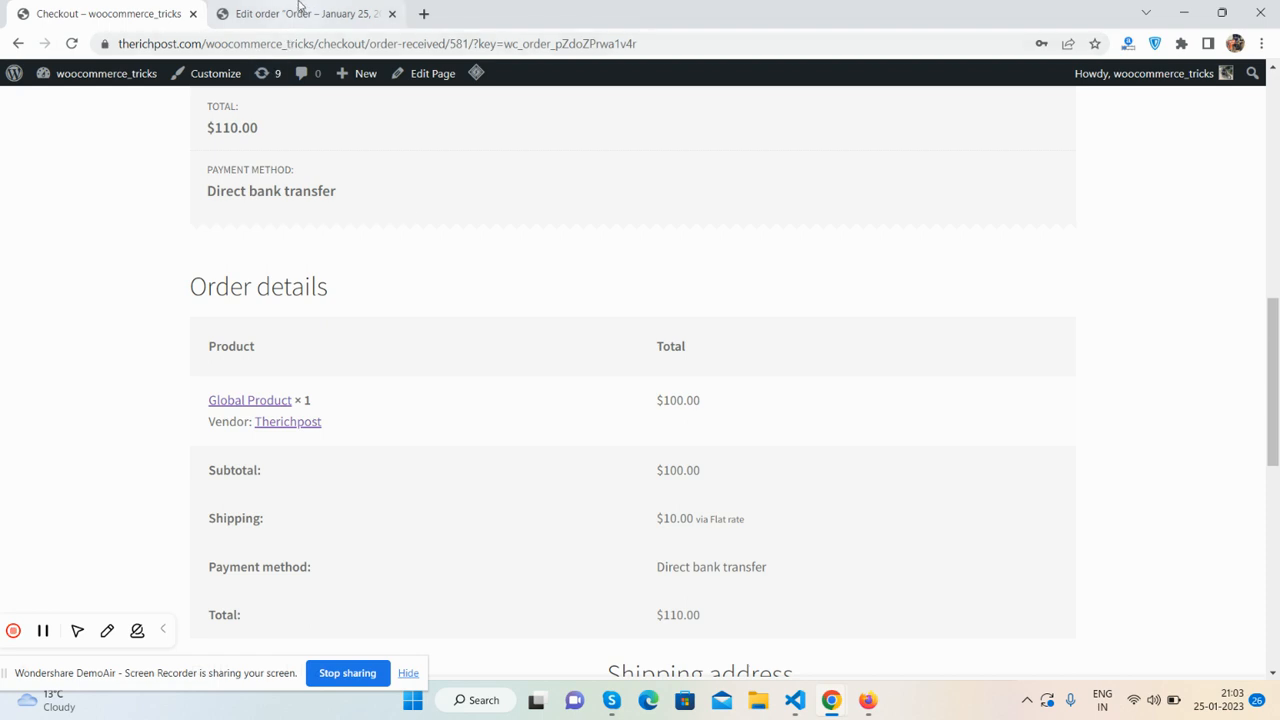
mouse_move(305, 13)
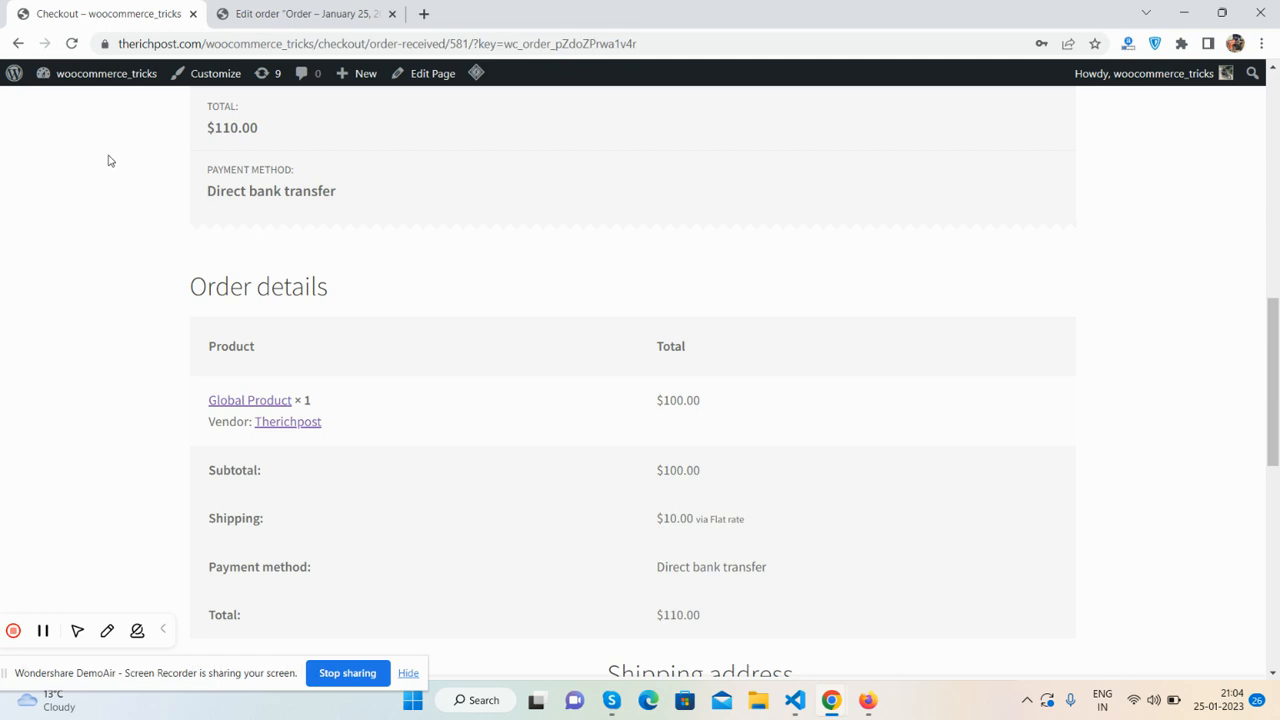
scroll("up", 3)
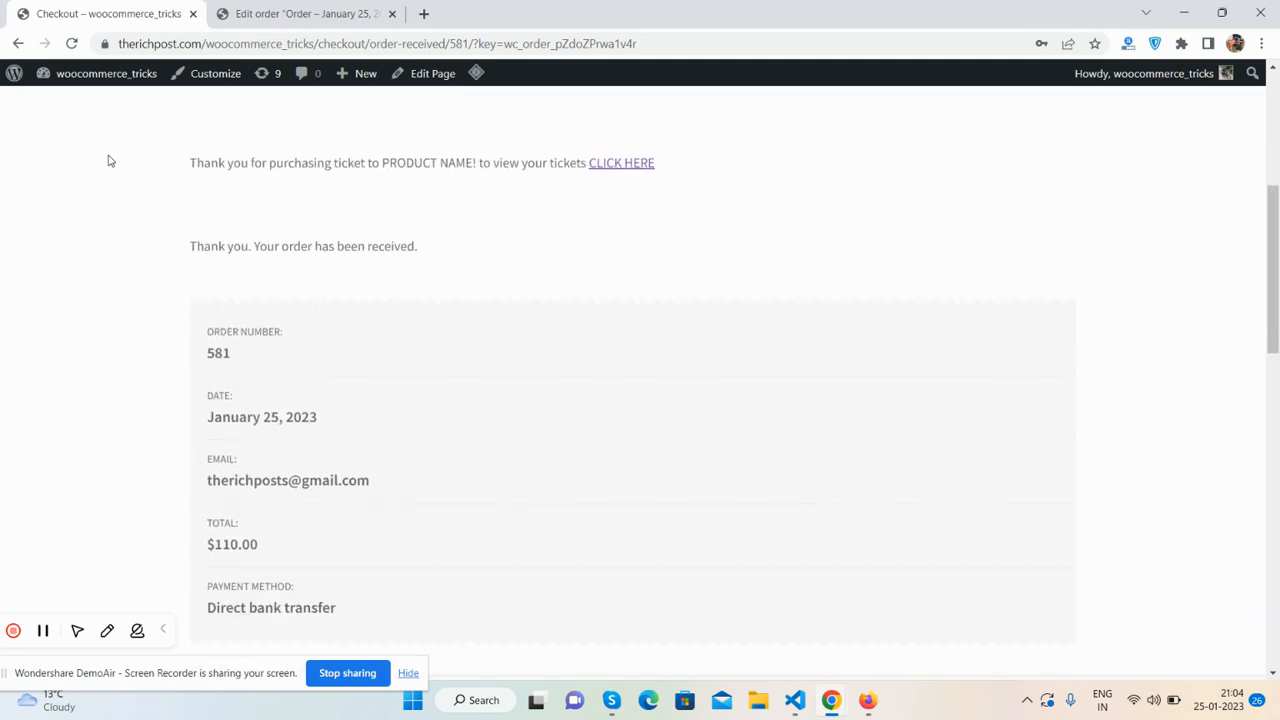
scroll("down", 3)
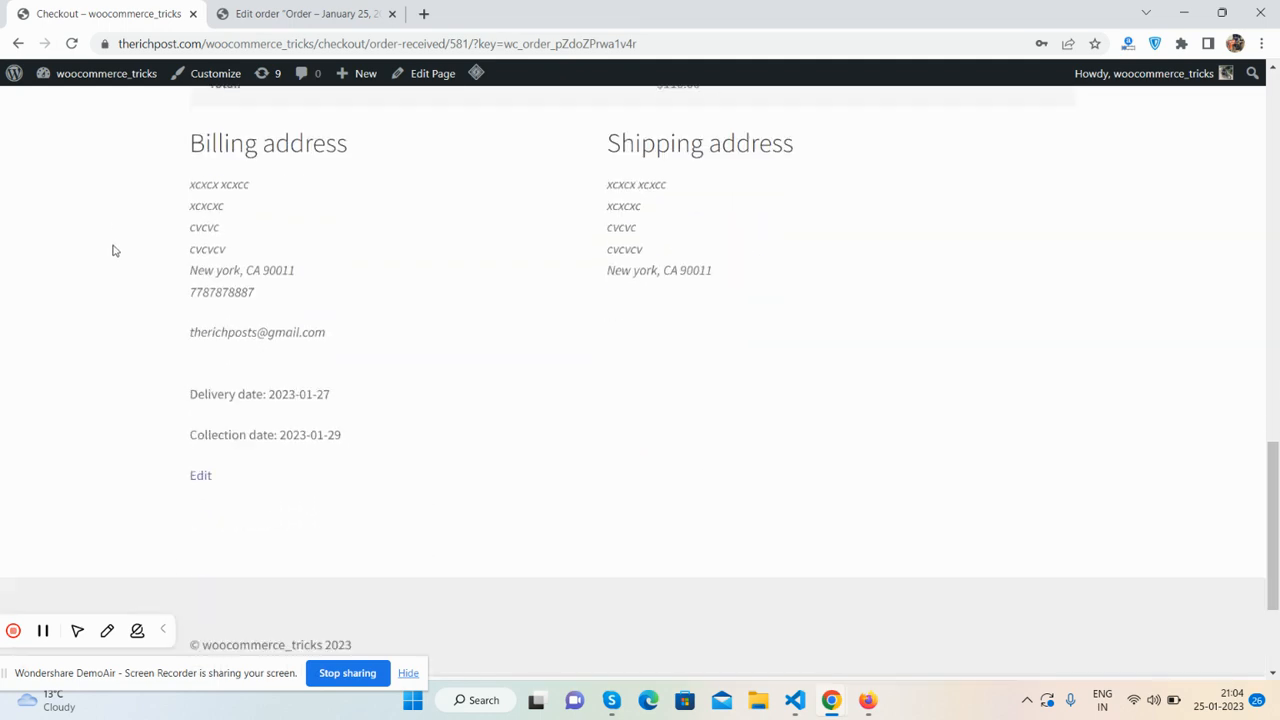